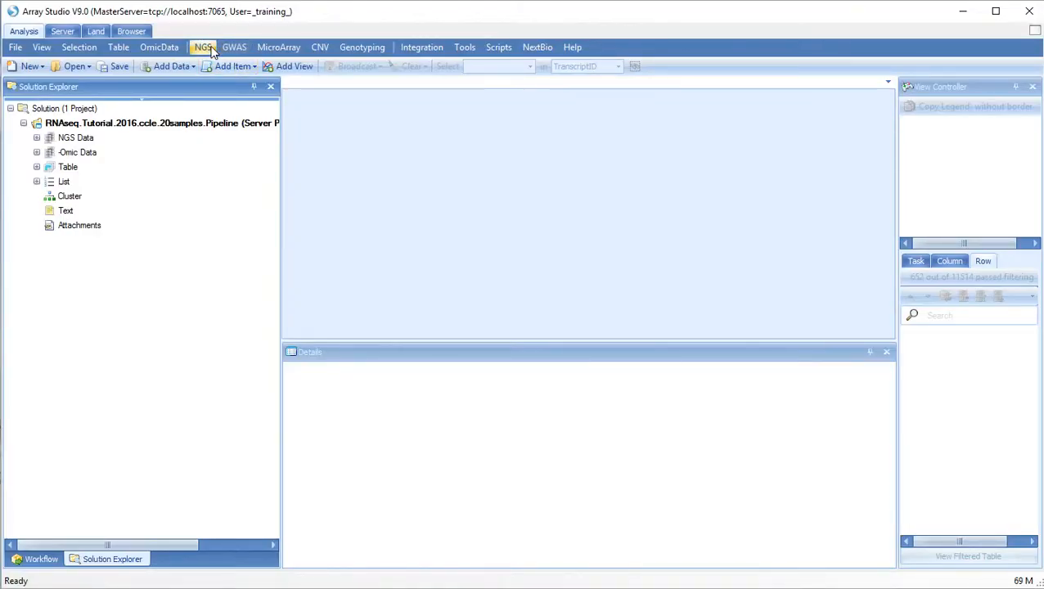
# Step: Open the NGS menu to reach the Combined Fusion Analysis (RNA-Seq) settings
pyautogui.click(203, 45)
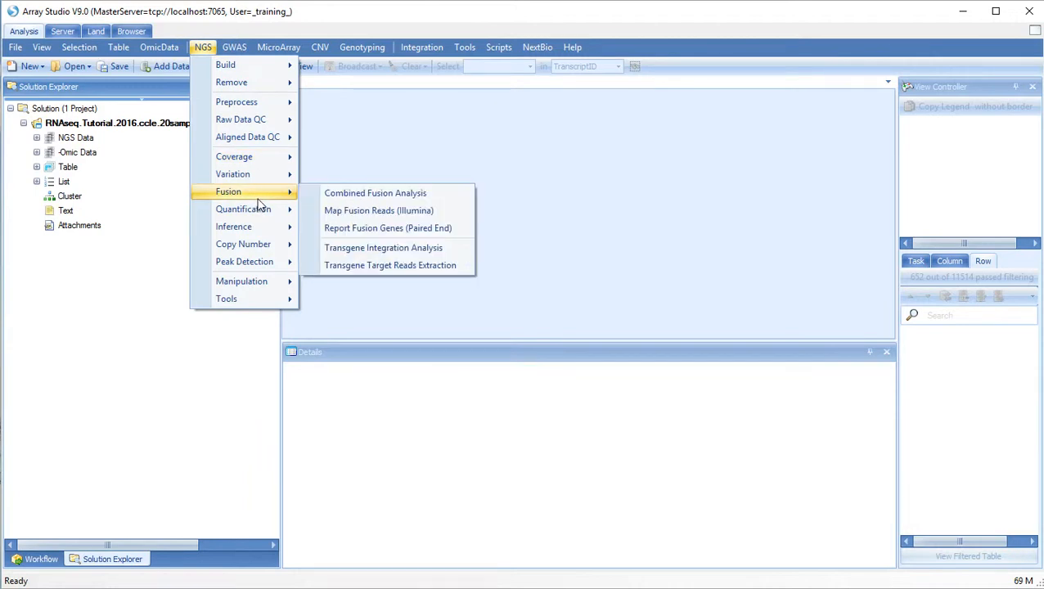
pyautogui.moveTo(375, 194)
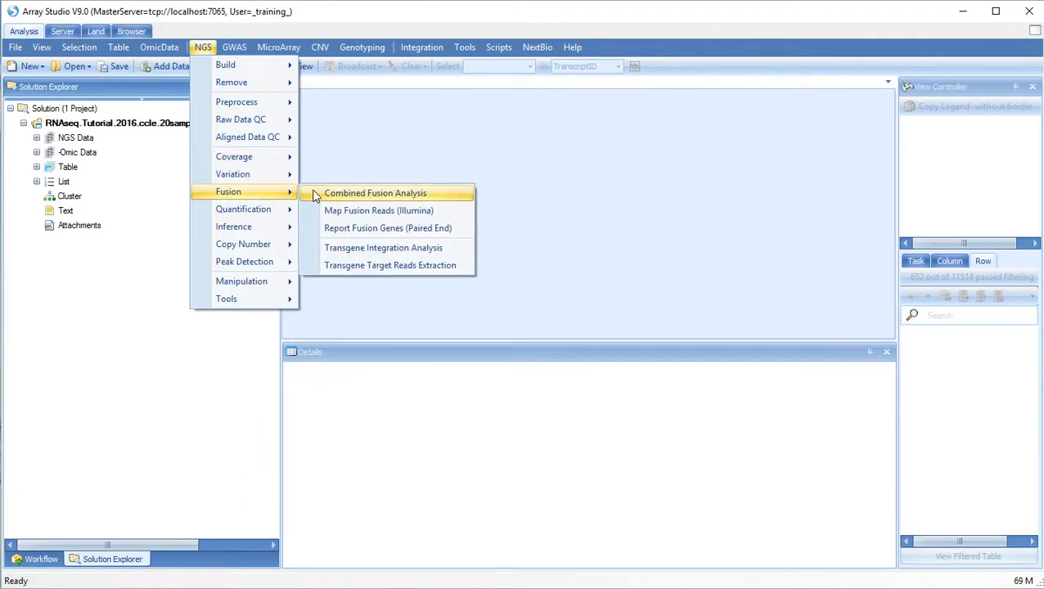
pyautogui.moveTo(380, 209)
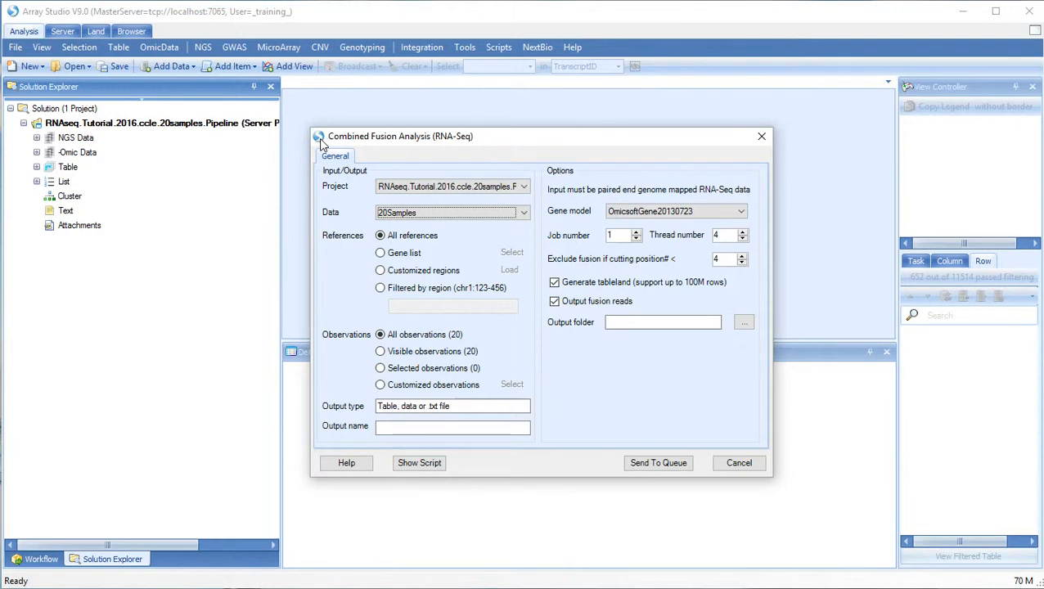
pyautogui.moveTo(604, 196)
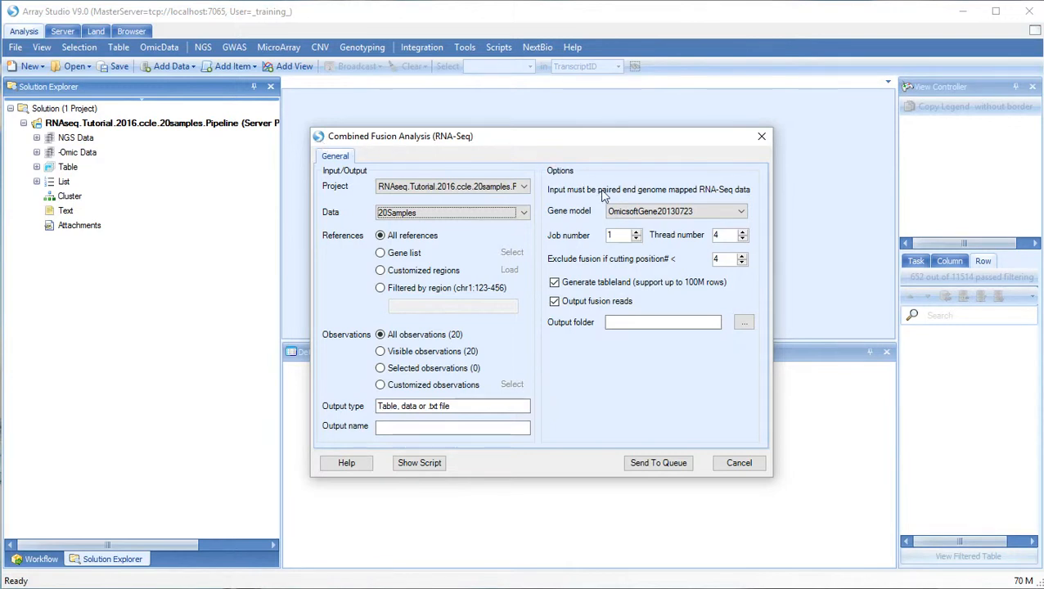
pyautogui.moveTo(714, 203)
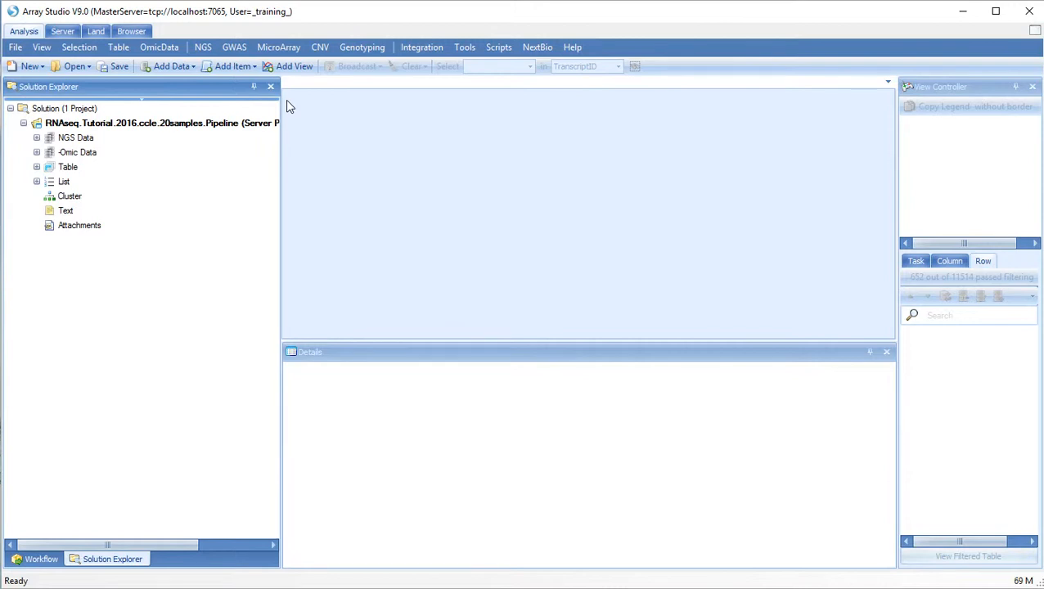
pyautogui.moveTo(128, 179)
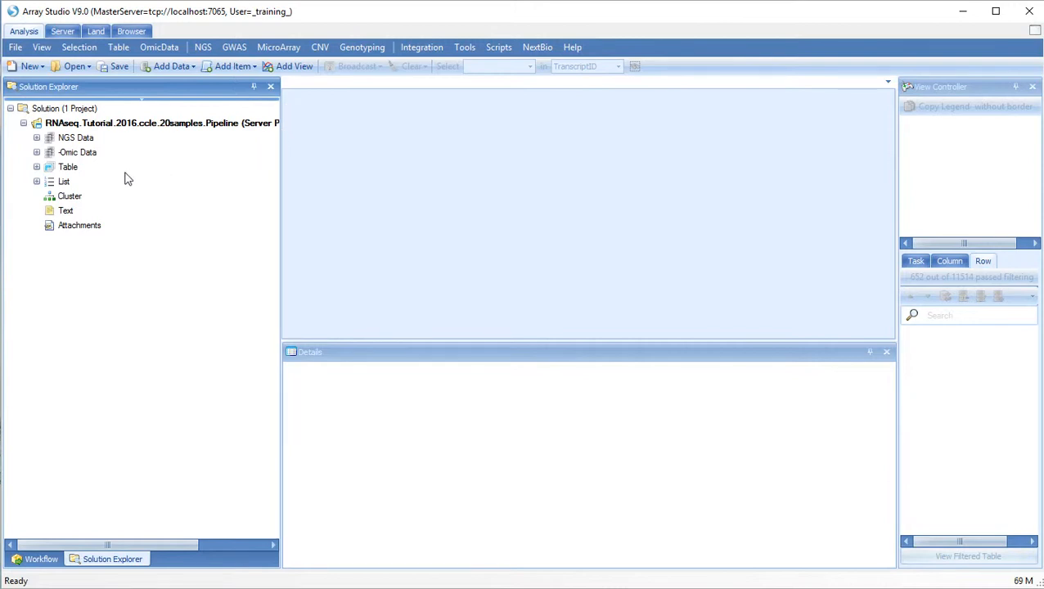
# Step: Expand Table > Fusion > 20Samples.FusionReport in Solution Explorer to reveal its Table view
pyautogui.click(36, 167)
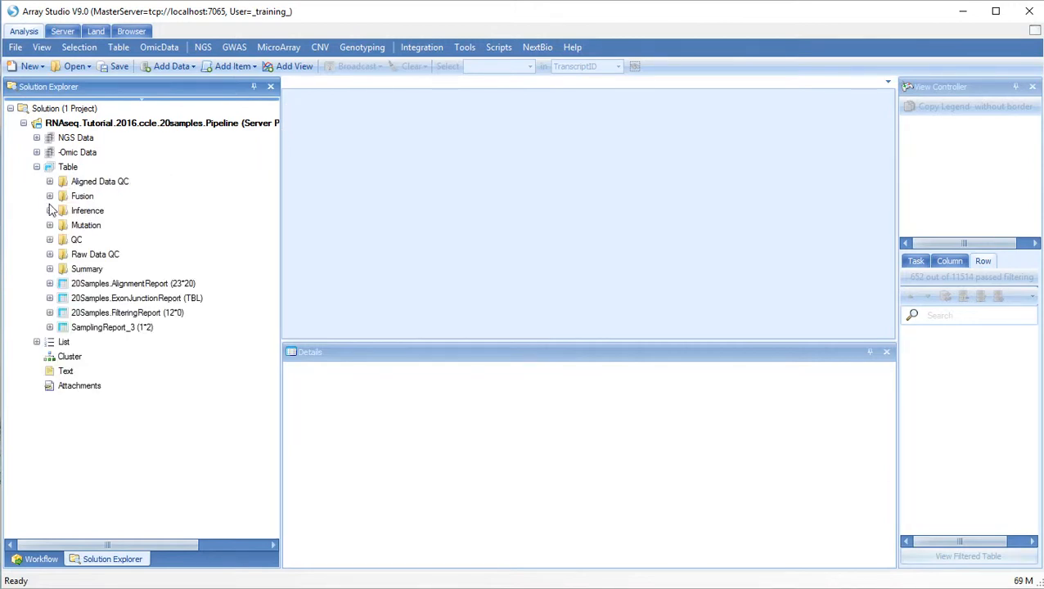
pyautogui.click(49, 197)
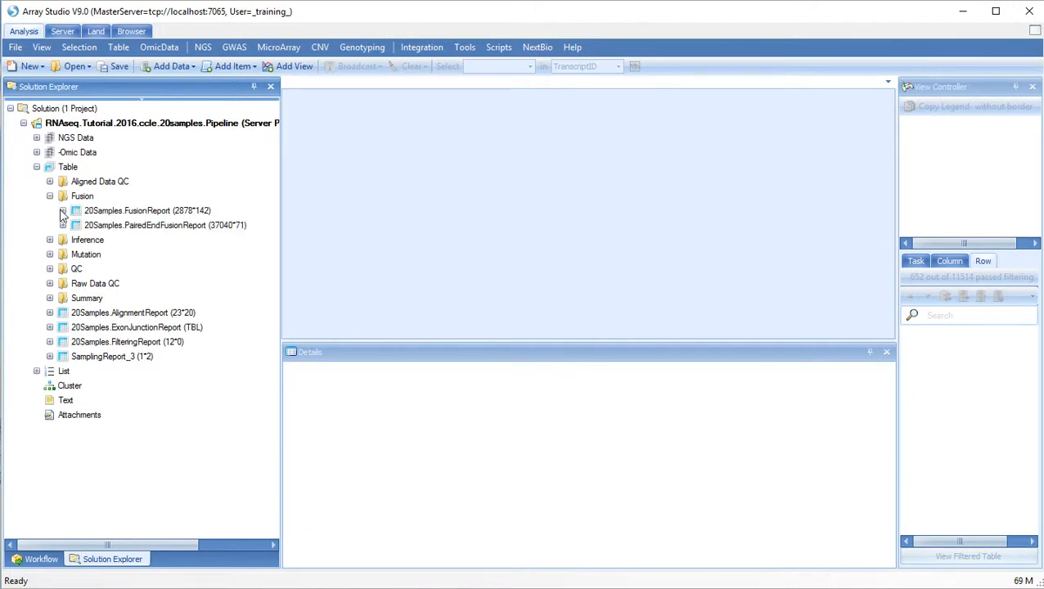
pyautogui.click(62, 210)
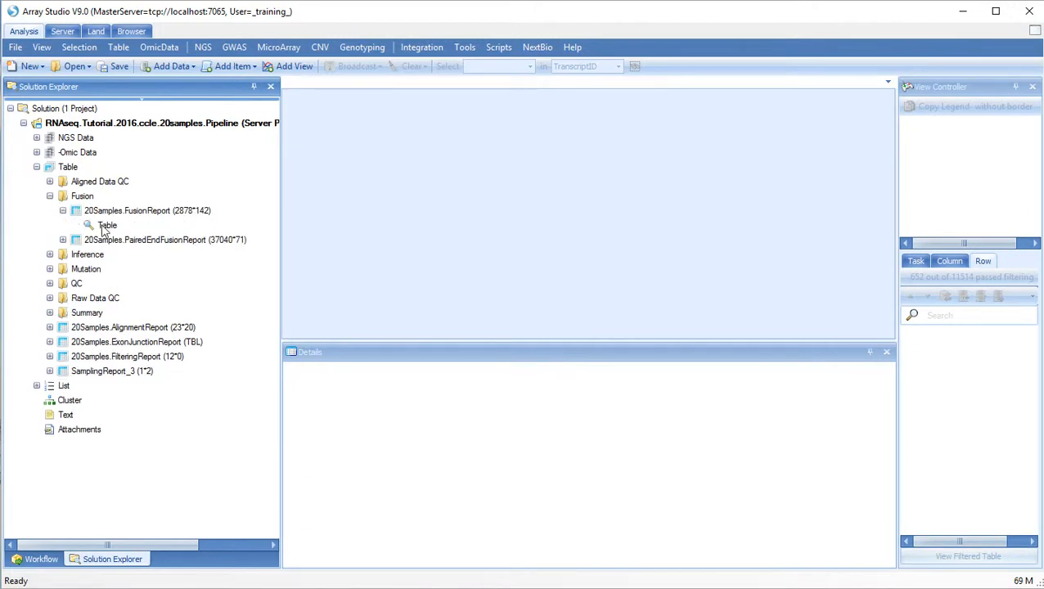
# Step: Open the 20Samples.FusionReport table and examine a sample's read-count column
pyautogui.doubleClick(108, 226)
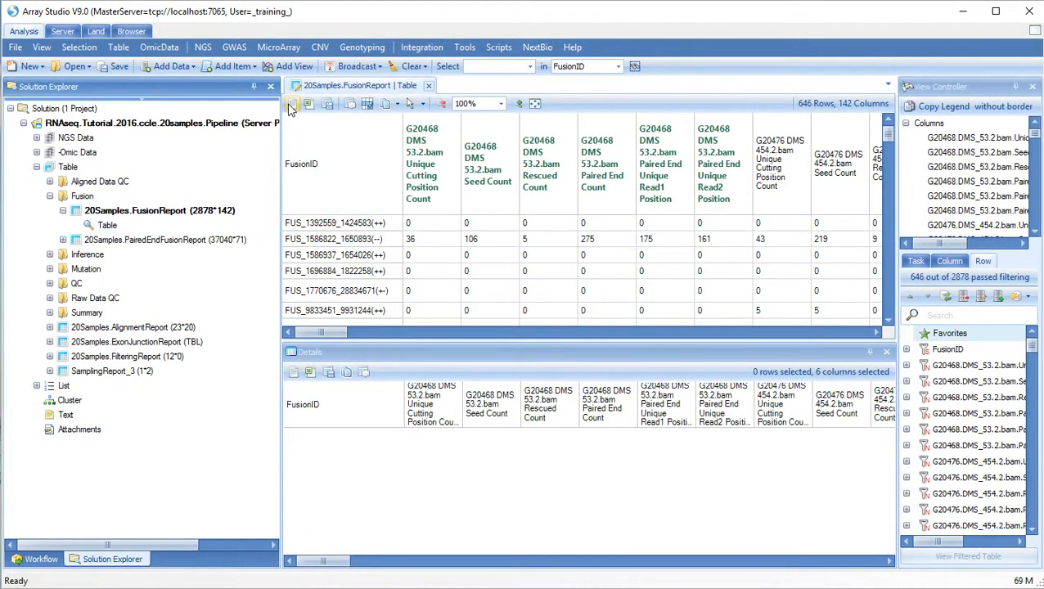
pyautogui.click(291, 103)
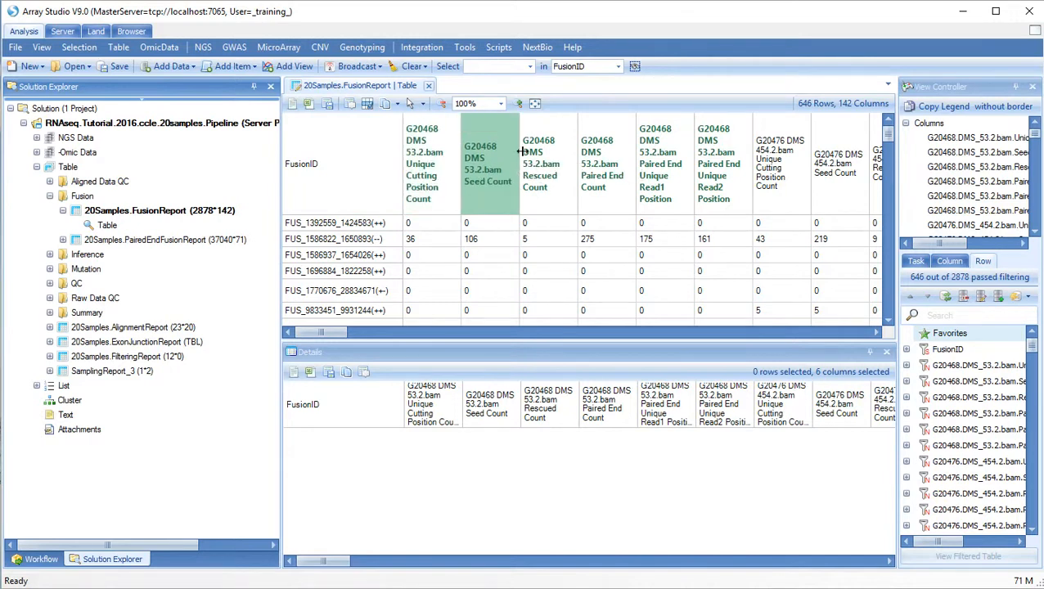
pyautogui.moveTo(712, 164)
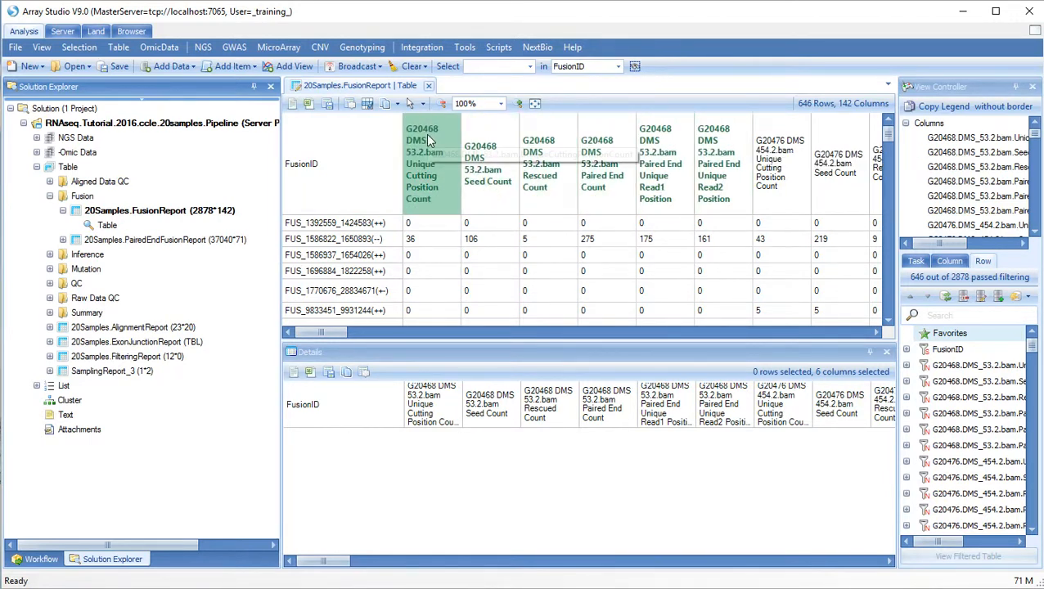
pyautogui.moveTo(429, 139)
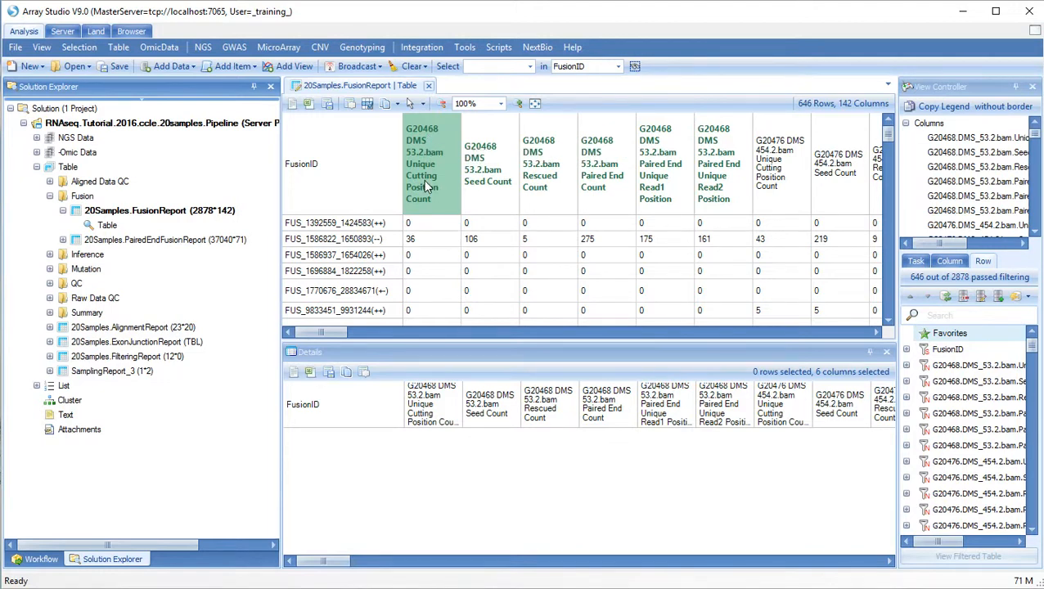
pyautogui.moveTo(422, 183)
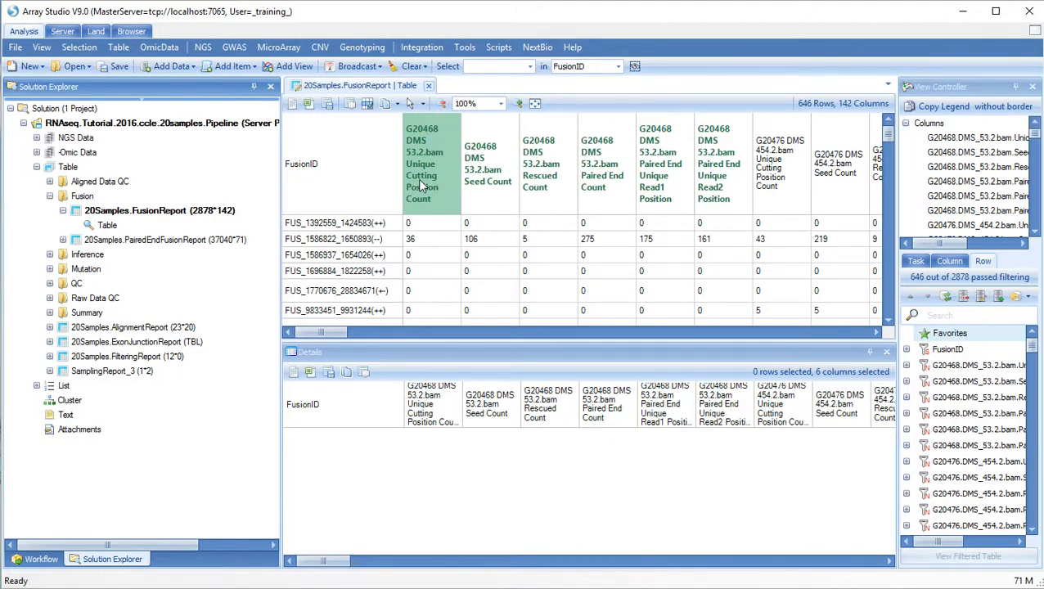
pyautogui.moveTo(429, 203)
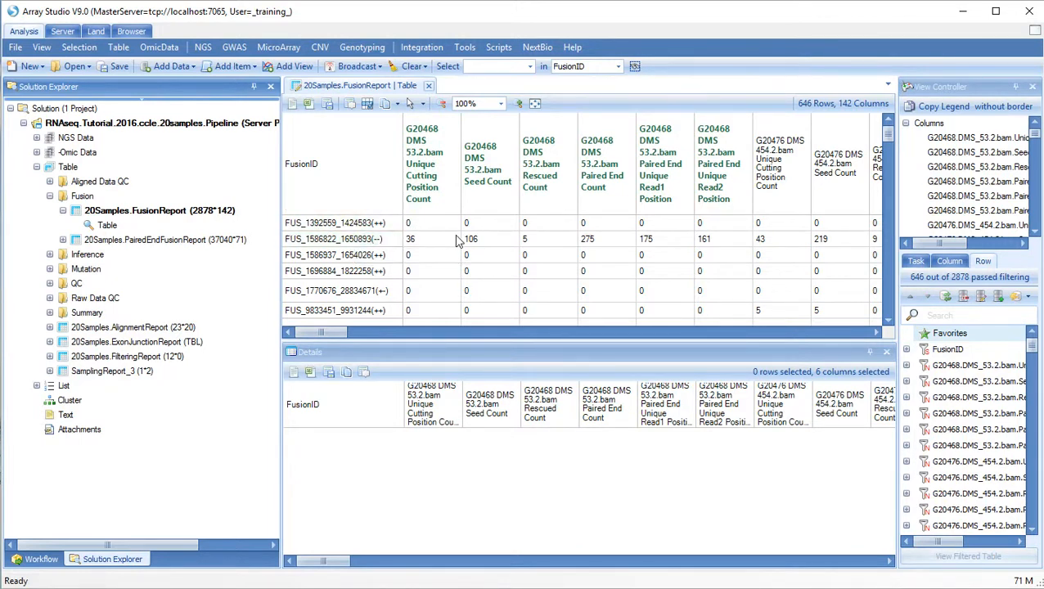
pyautogui.moveTo(471, 248)
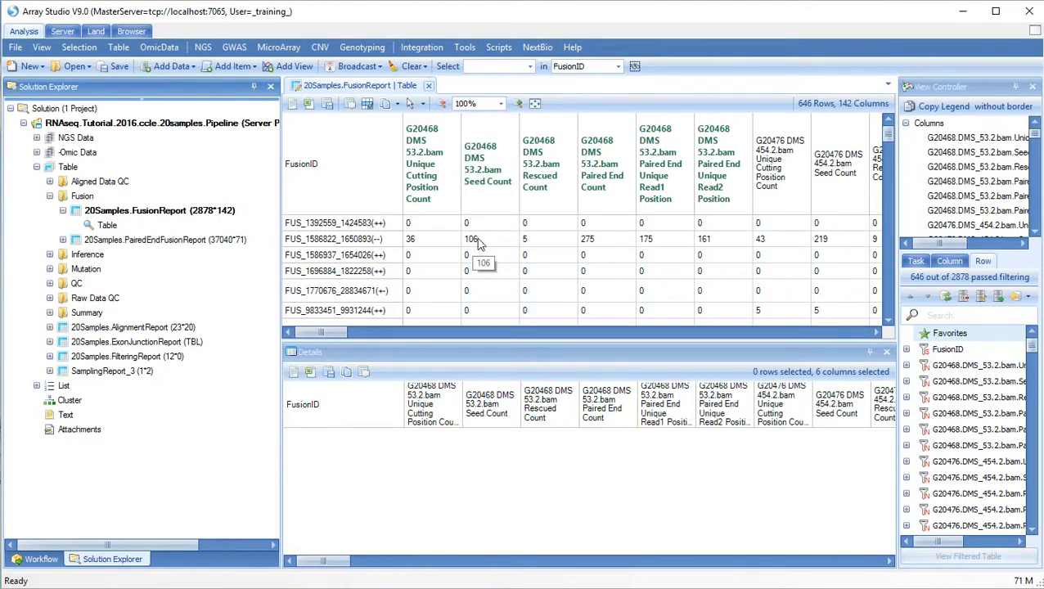
pyautogui.moveTo(524, 252)
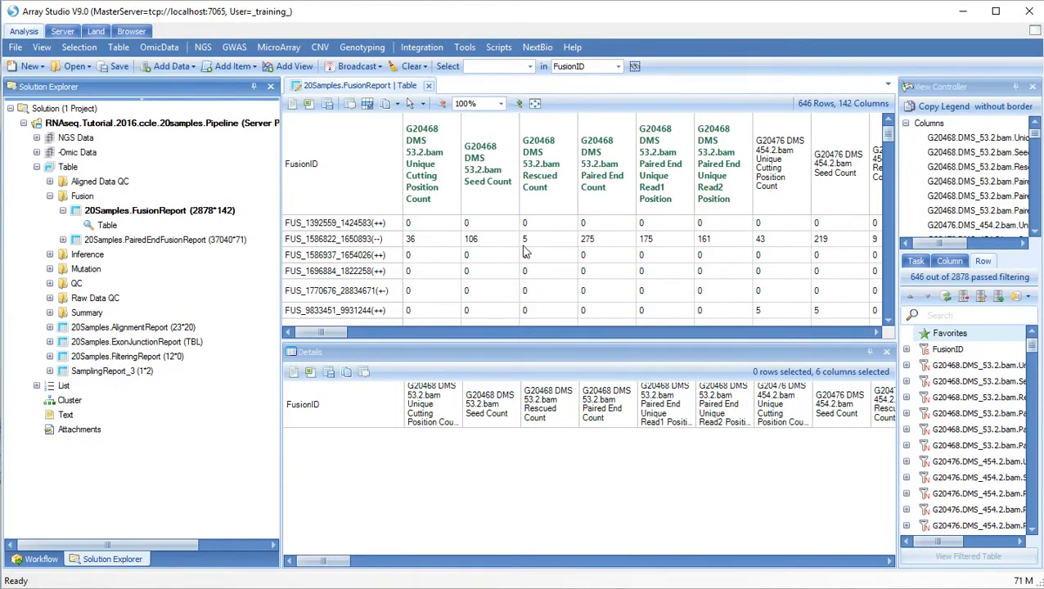
pyautogui.moveTo(523, 249)
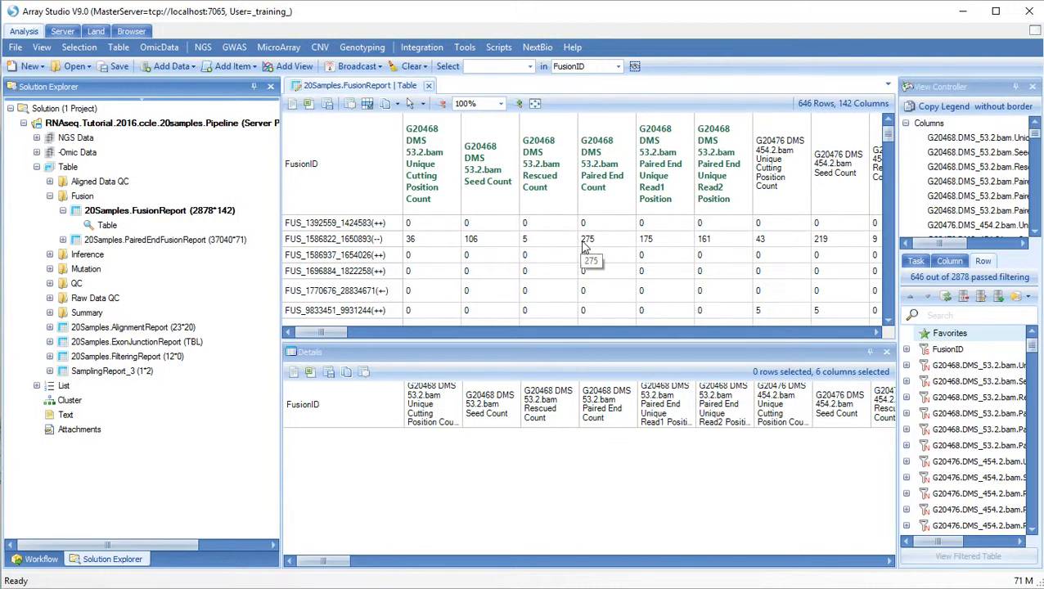
pyautogui.moveTo(645, 241)
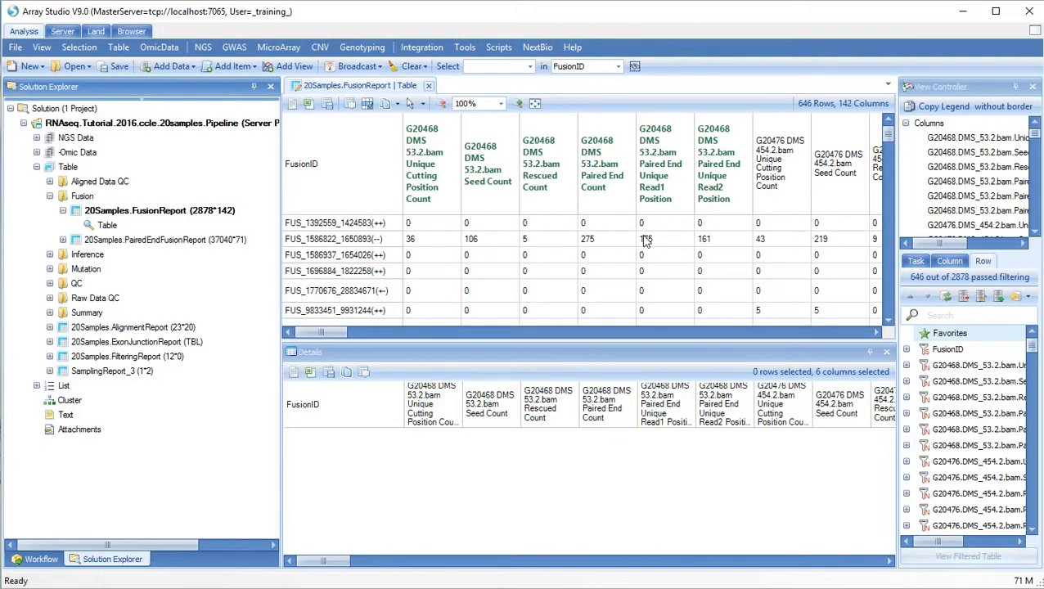
pyautogui.moveTo(714, 247)
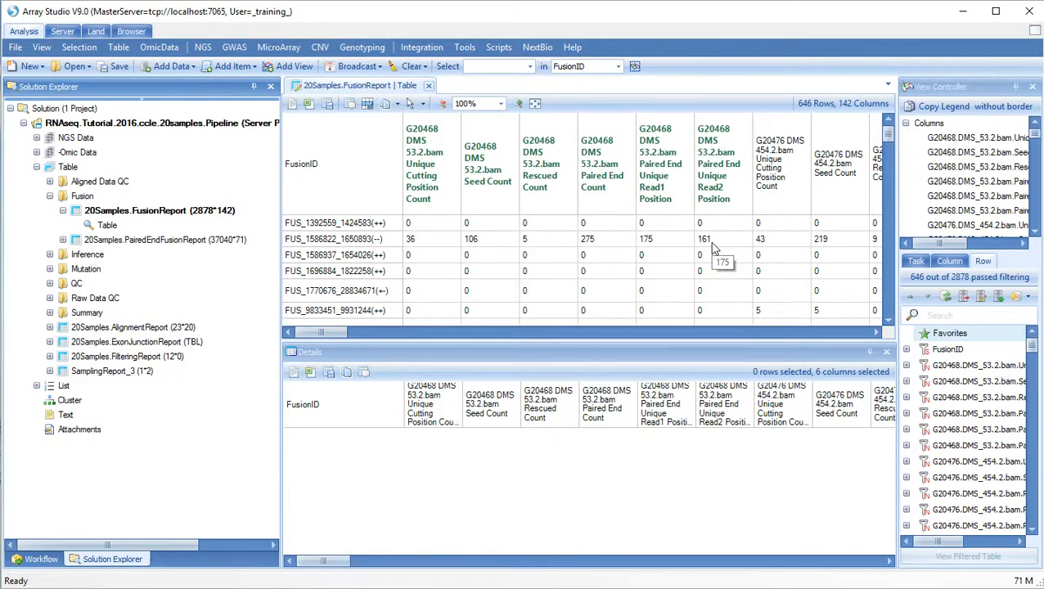
pyautogui.moveTo(707, 249)
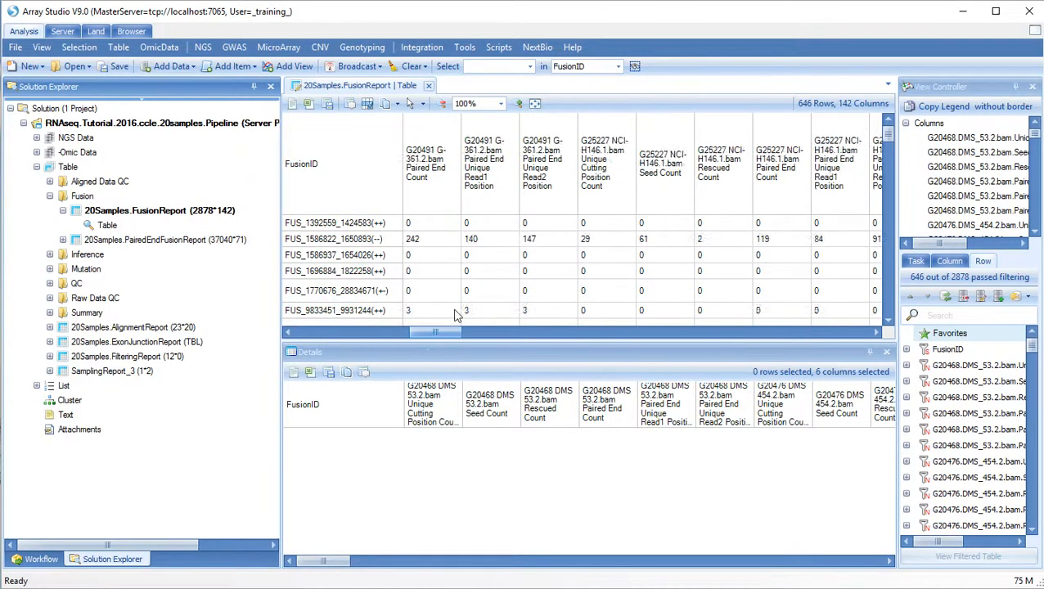
# Step: Scroll the fusion report right to the Splice Pattern, Frame Shift, Distance and Filter columns
pyautogui.moveTo(446, 332); pyautogui.dragTo(679, 332)
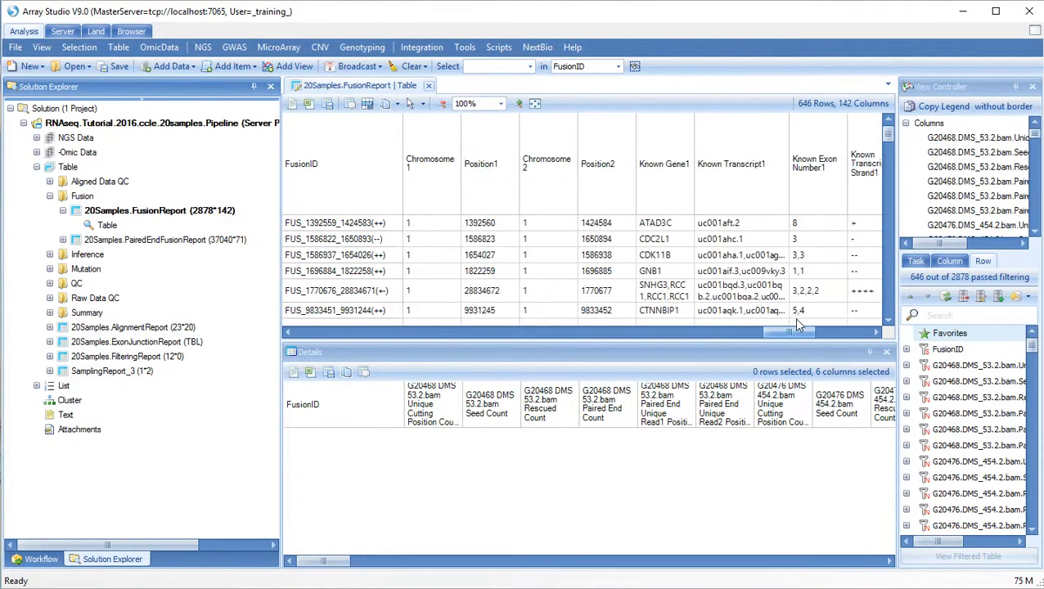
pyautogui.hscroll(3)
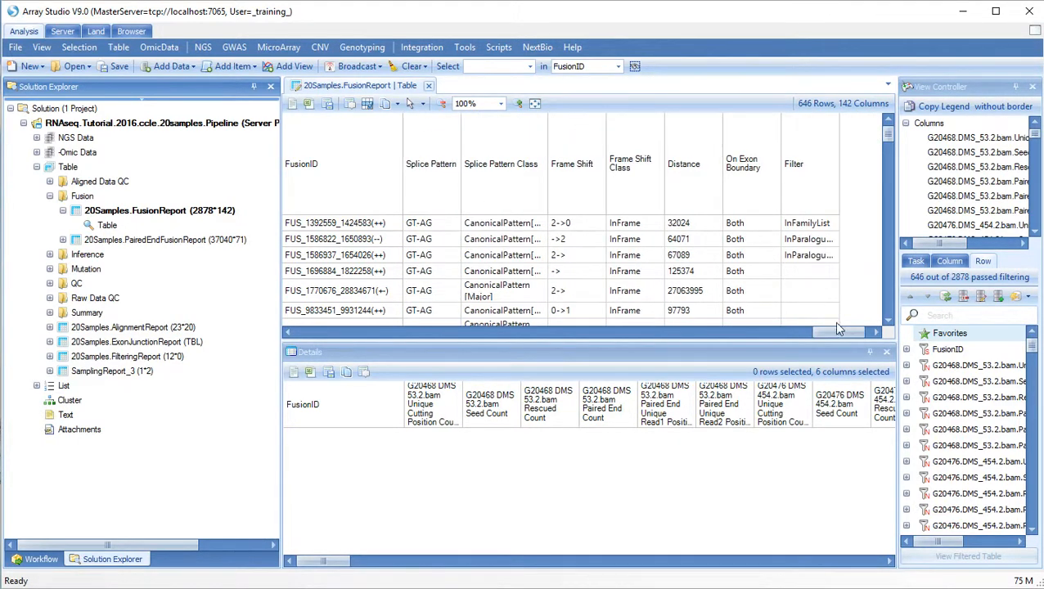
pyautogui.moveTo(636, 189)
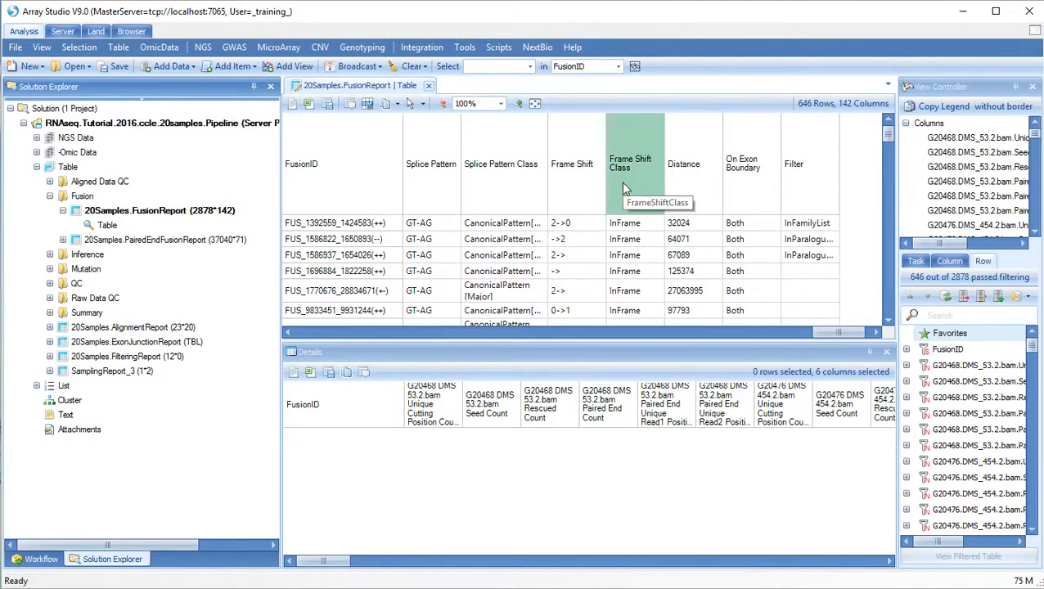
pyautogui.moveTo(624, 223)
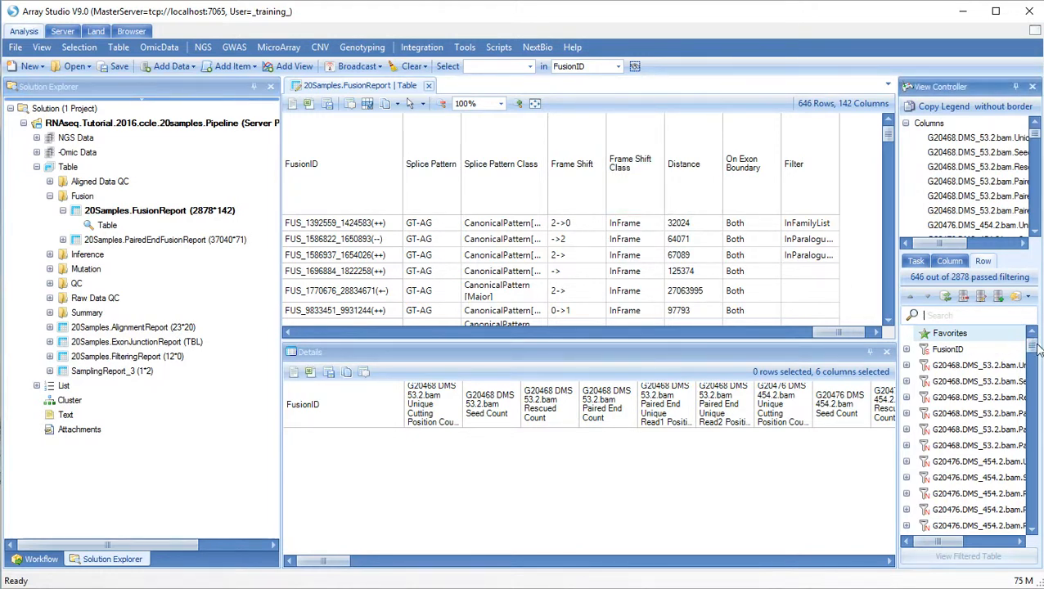
# Step: Tick FrameShift under FrameShiftClass in the row filter, leaving 818 of 2878 fusions
pyautogui.scroll(-3)
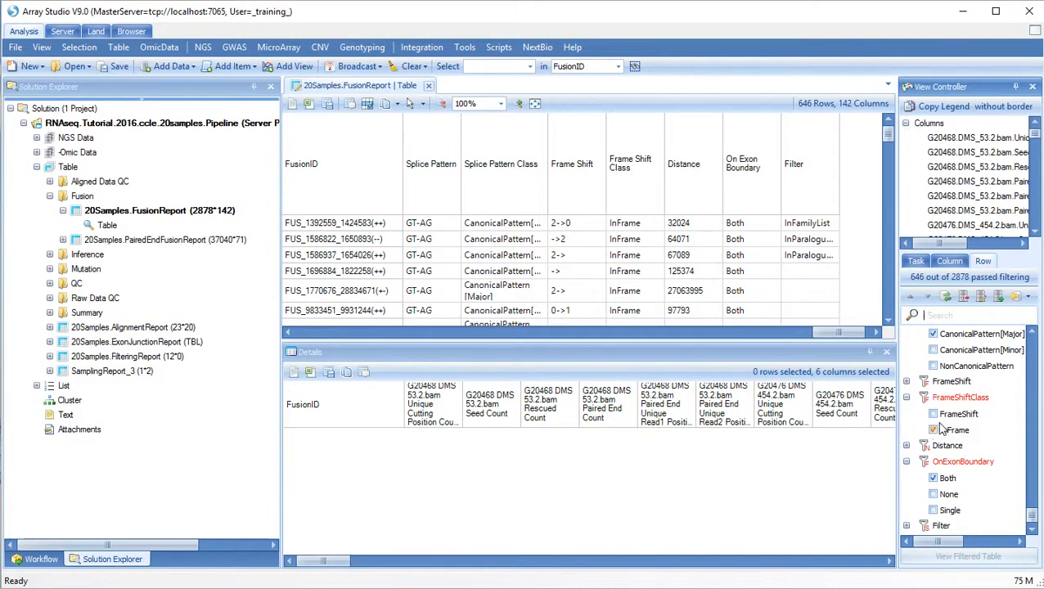
pyautogui.click(933, 412)
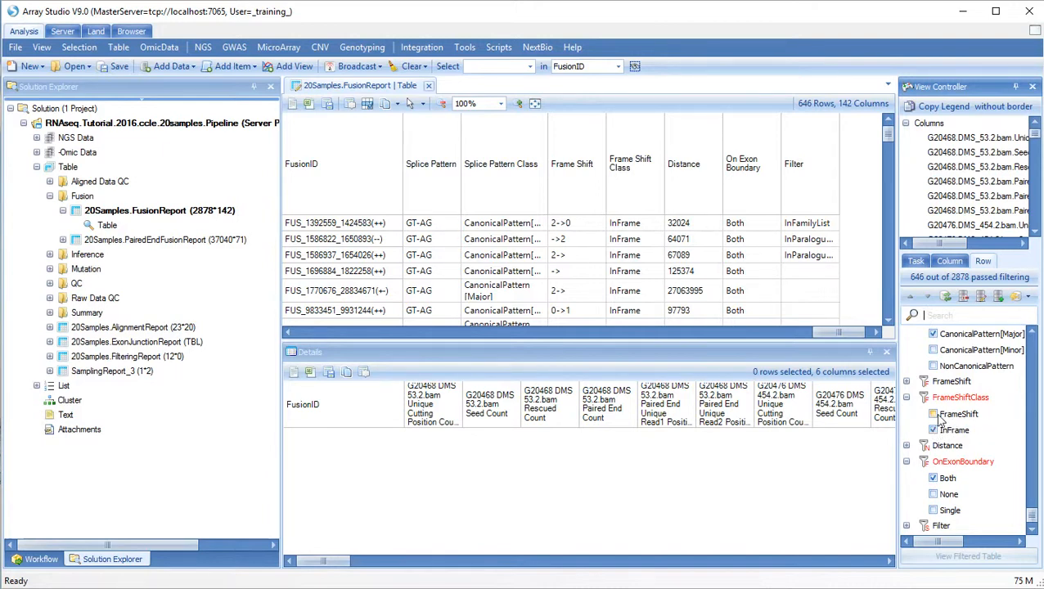
pyautogui.click(933, 413)
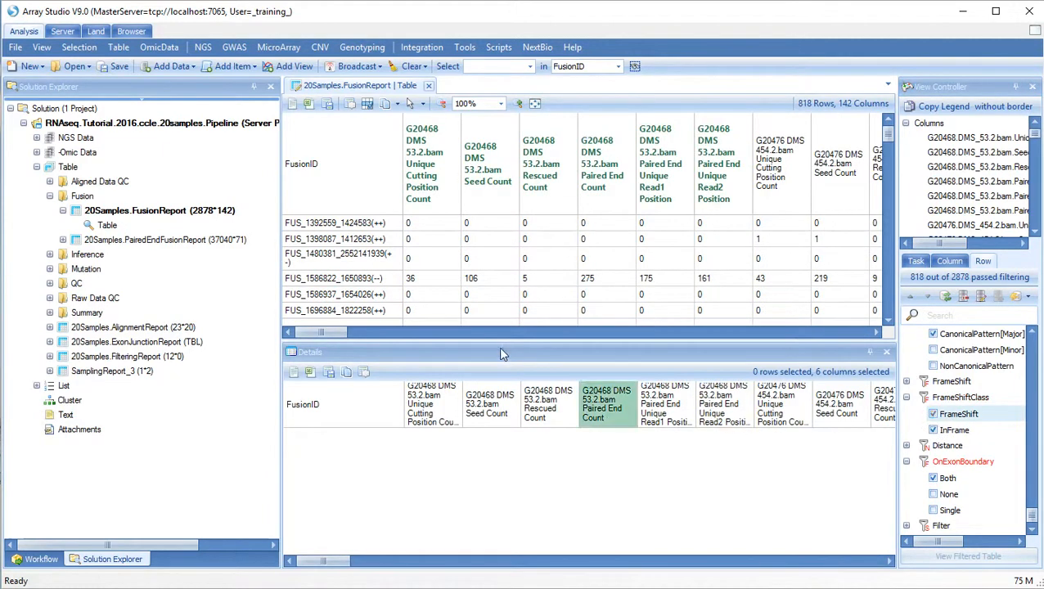
pyautogui.hscroll(3)
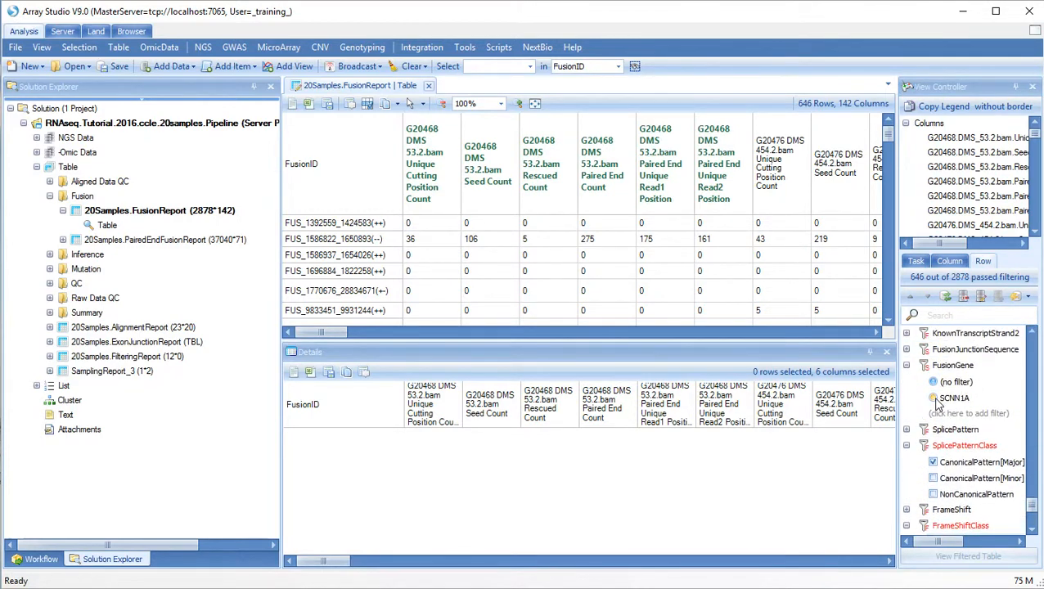
pyautogui.click(955, 398)
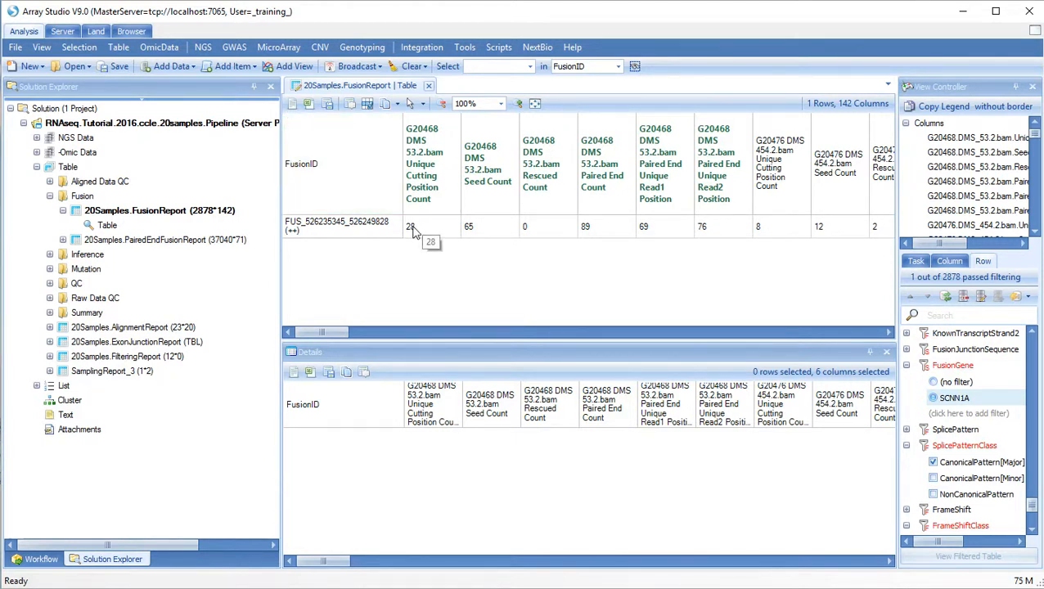
pyautogui.click(338, 226)
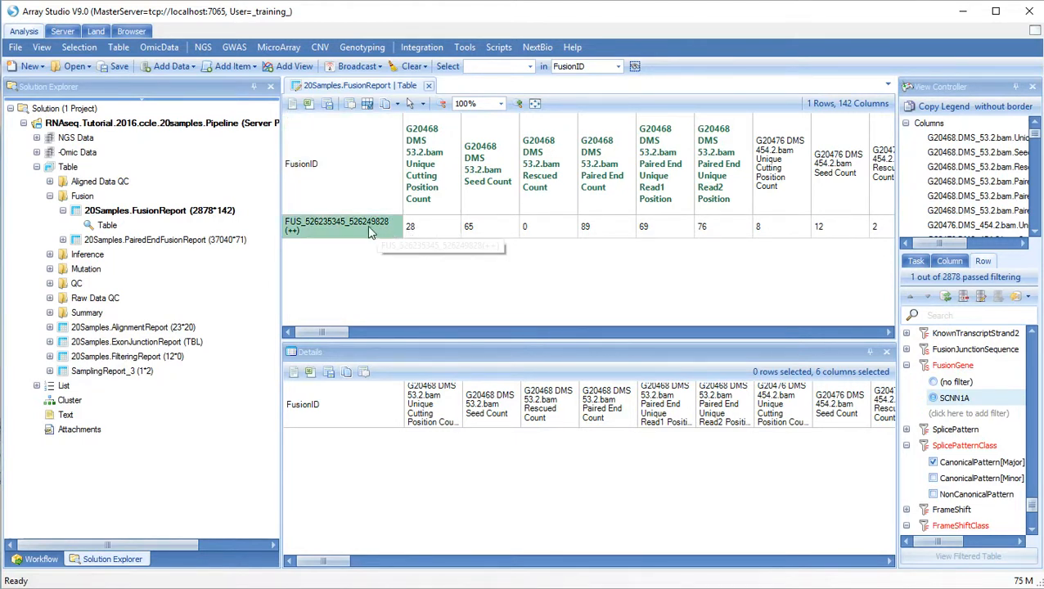
pyautogui.moveTo(363, 233)
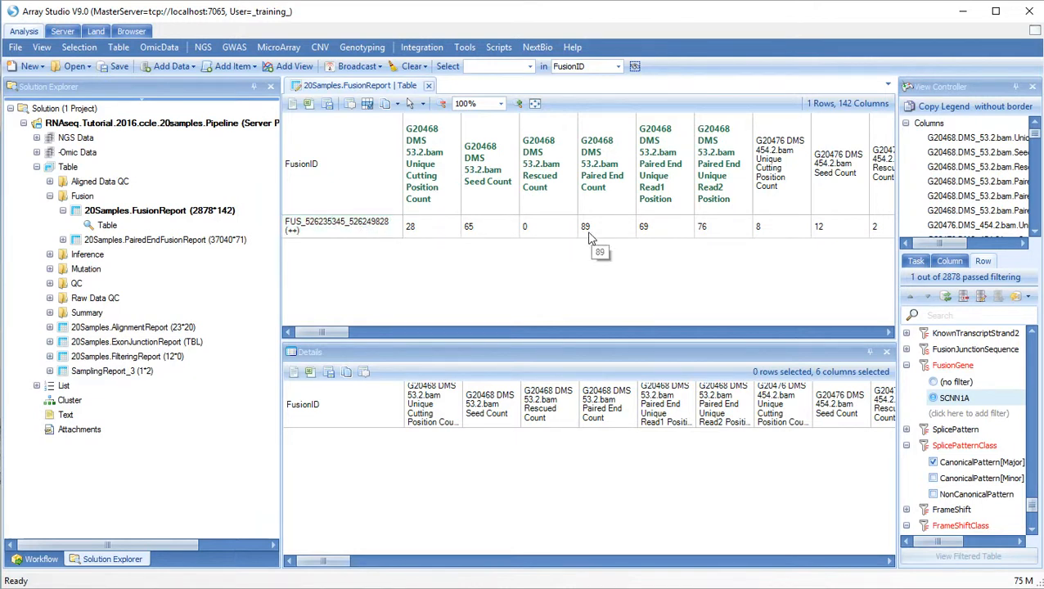
pyautogui.click(338, 226)
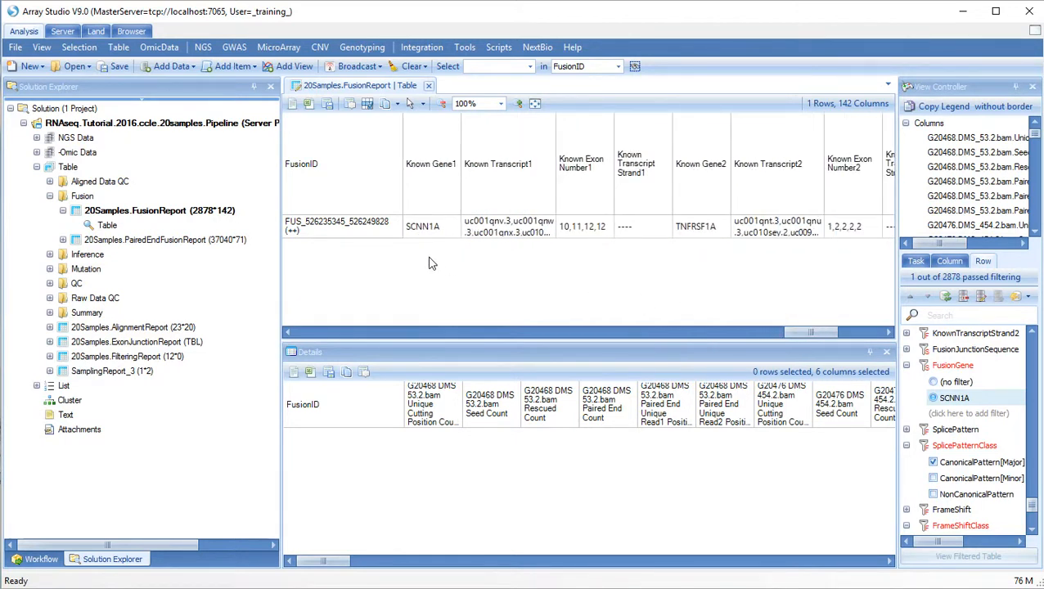
pyautogui.moveTo(422, 226)
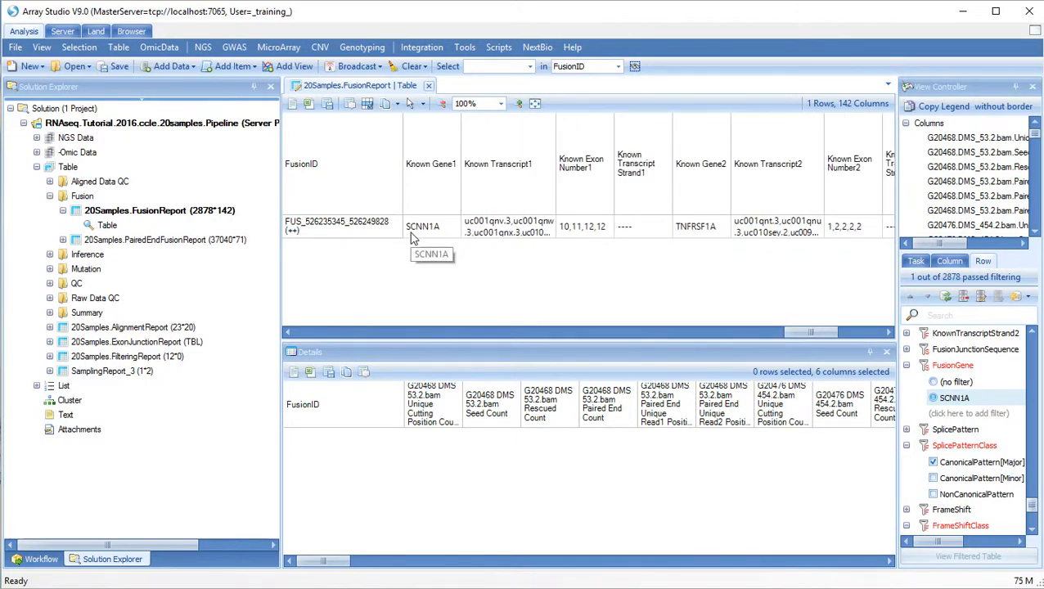
pyautogui.moveTo(627, 239)
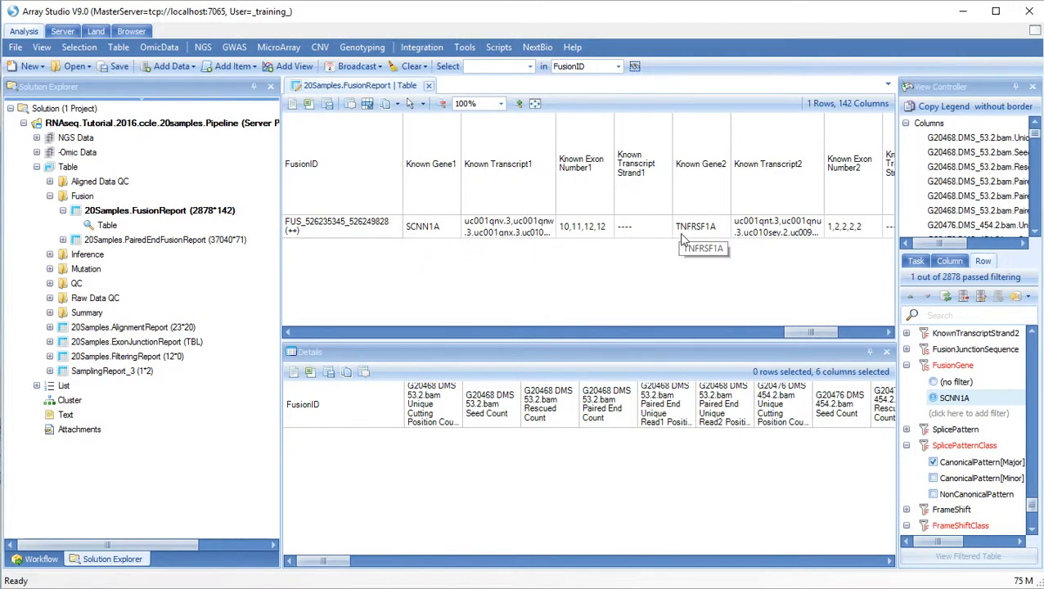
pyautogui.moveTo(703, 239)
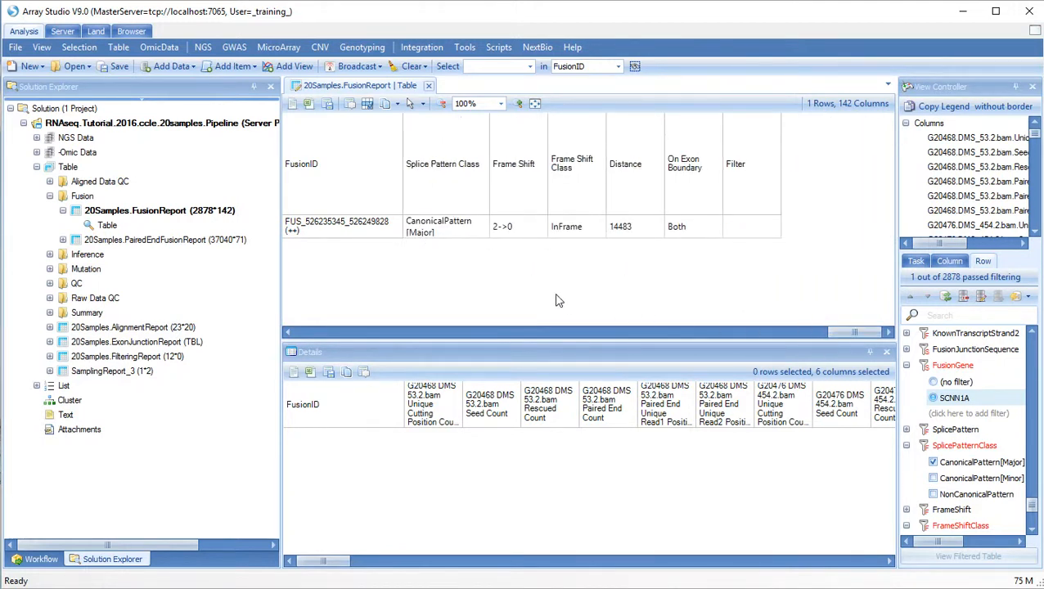
pyautogui.moveTo(562, 242)
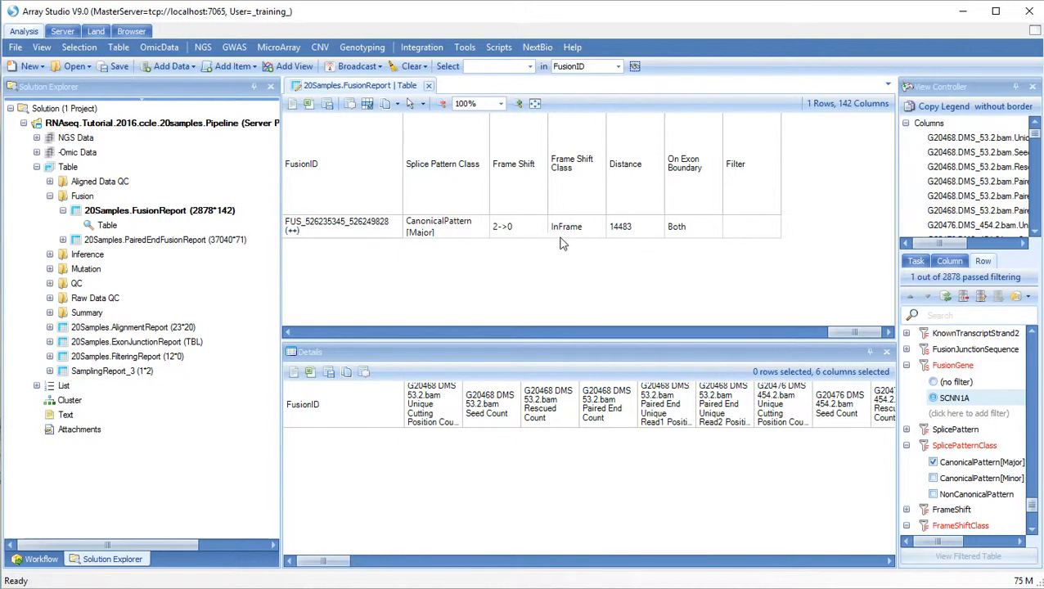
pyautogui.moveTo(573, 240)
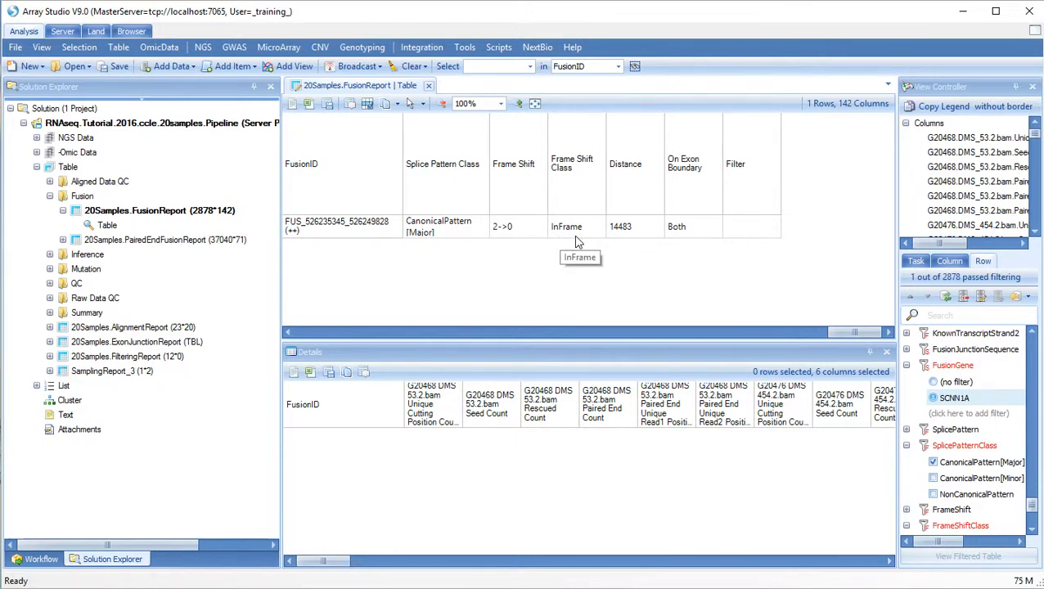
pyautogui.click(342, 164)
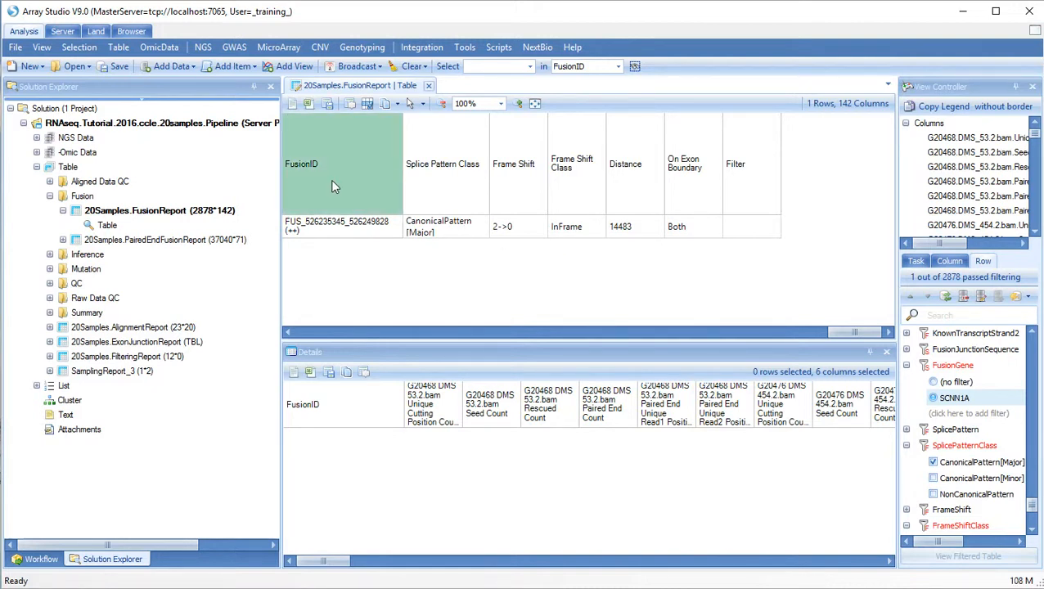
# Step: Launch a new genome browser on 20Samples.FusionData from the fusion row's context menu
pyautogui.rightClick(335, 226)
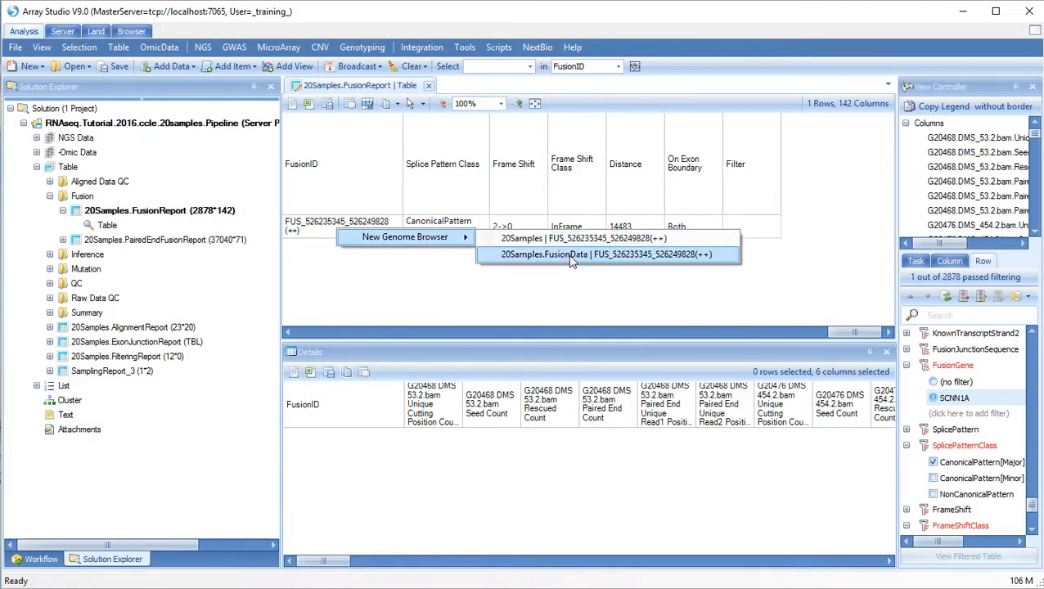
pyautogui.moveTo(554, 260)
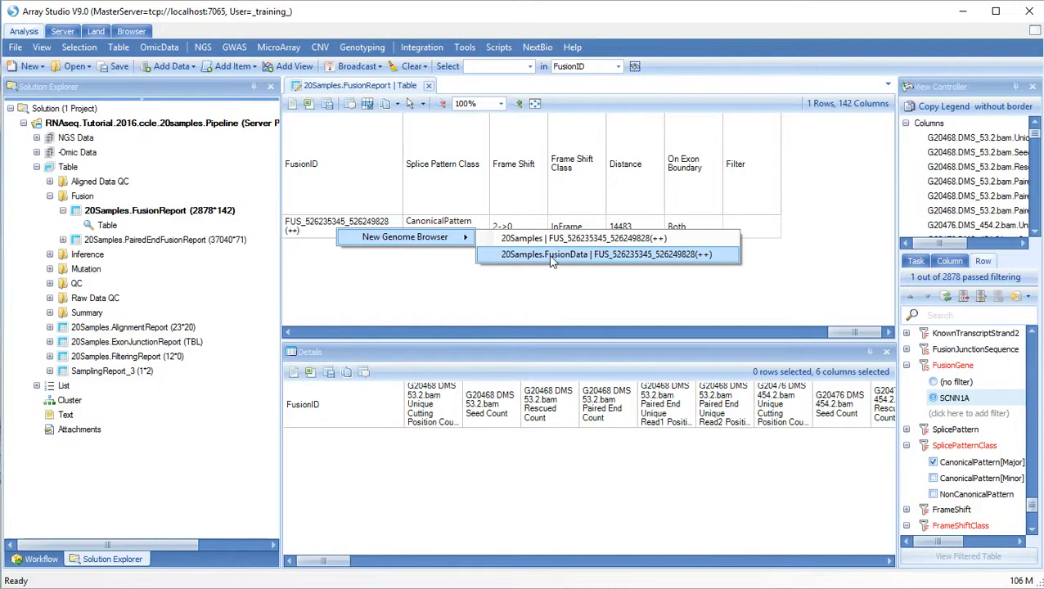
pyautogui.click(607, 254)
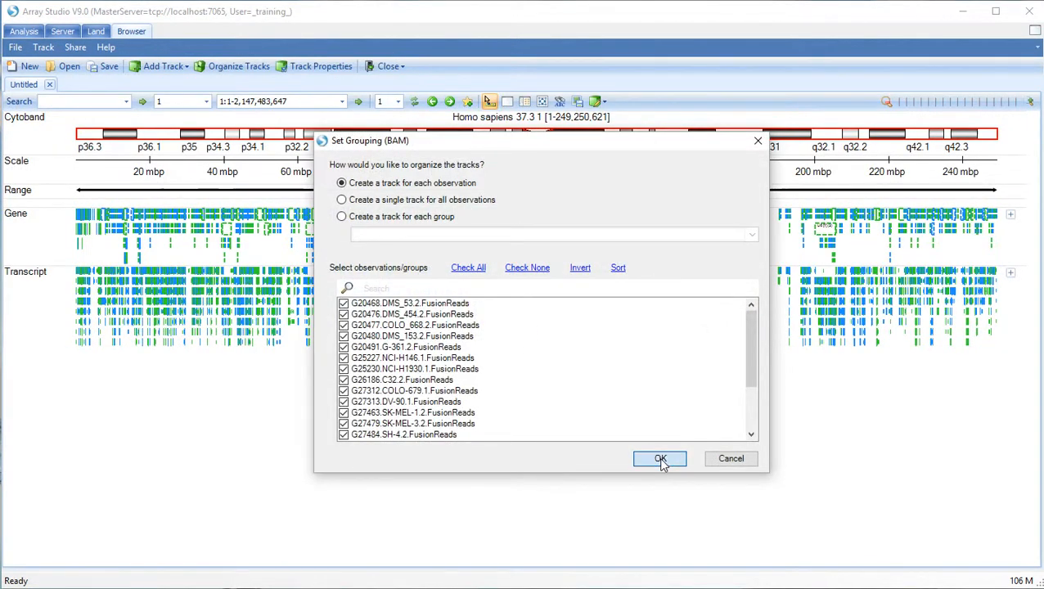
# Step: Accept one track per observation so per-sample fusion coverage appears in the split panes
pyautogui.click(661, 458)
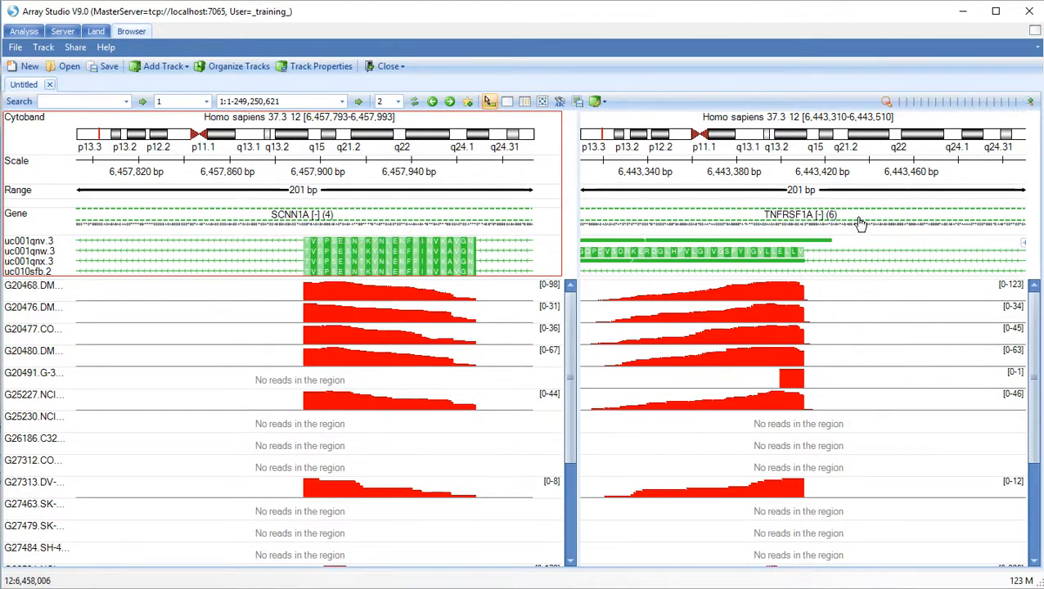
pyautogui.moveTo(278, 292)
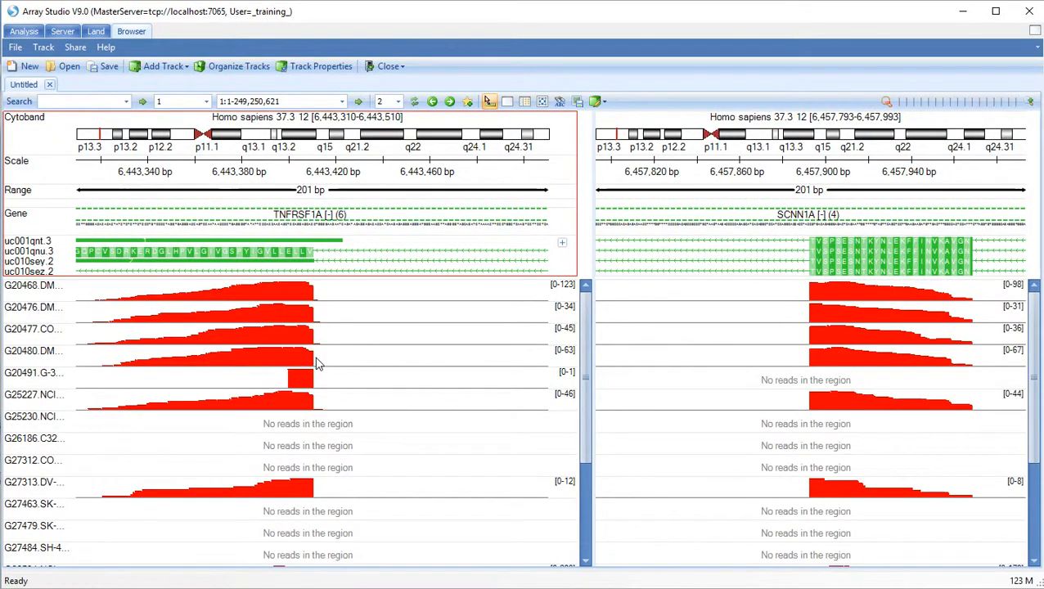
# Step: Expand the G20468 track alignments and filter them to fusion FUS_526235345_526249828
pyautogui.rightClick(33, 285)
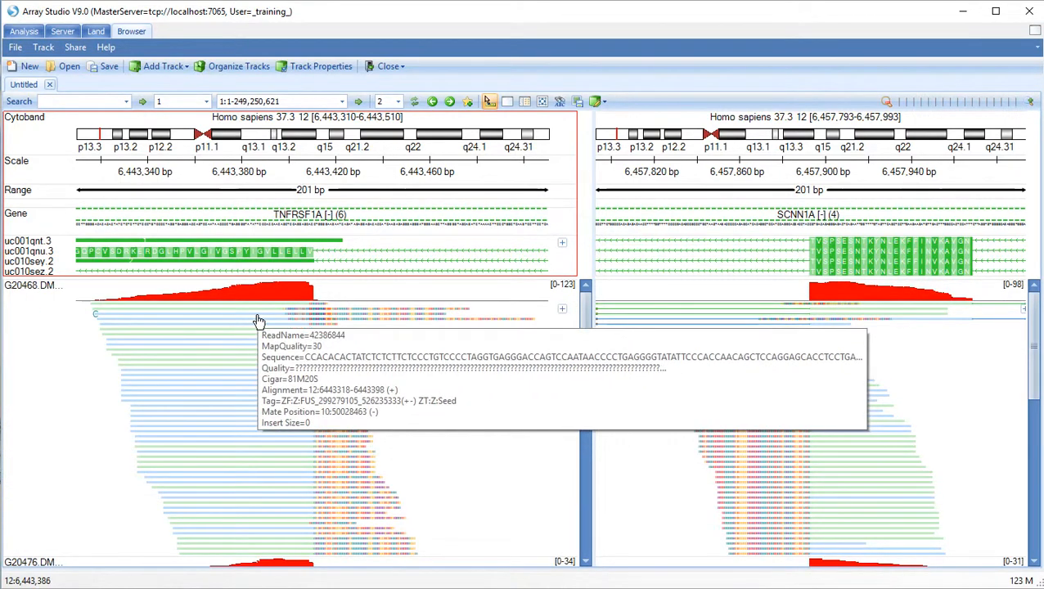
pyautogui.moveTo(259, 331)
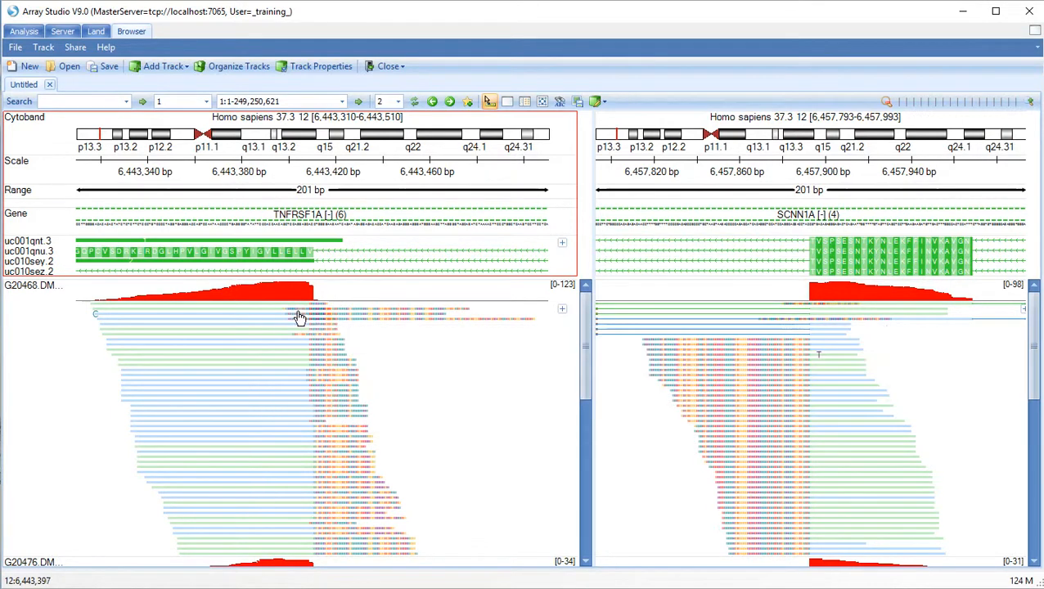
pyautogui.moveTo(295, 316)
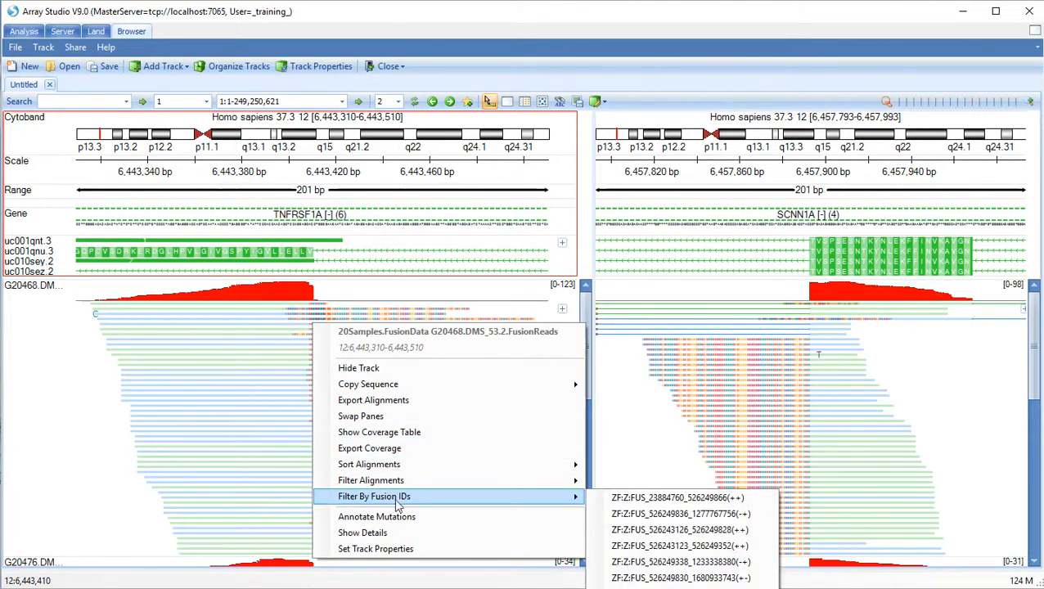
pyautogui.moveTo(679, 563)
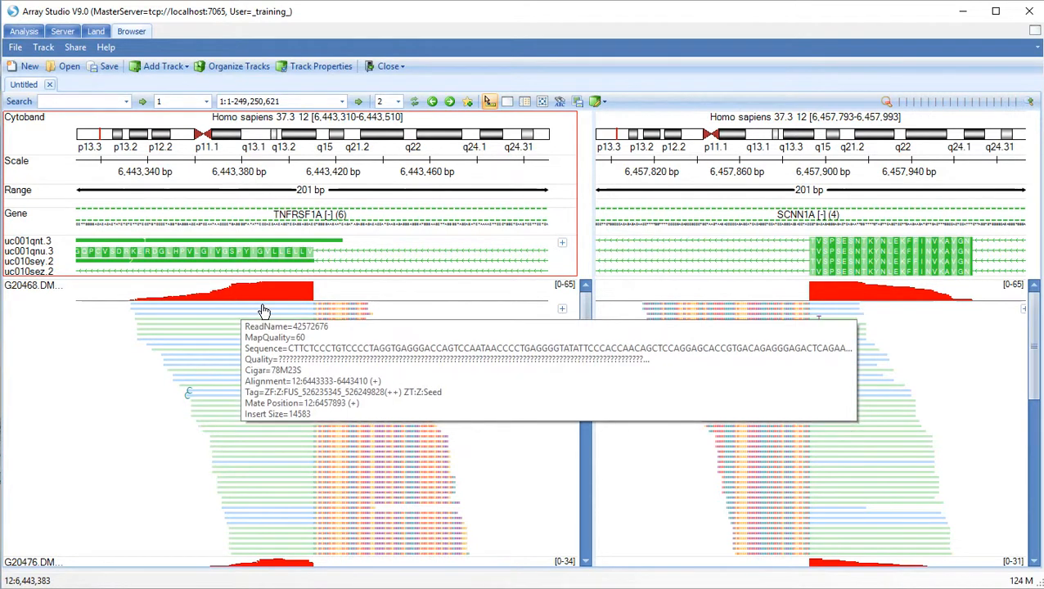
pyautogui.moveTo(287, 265)
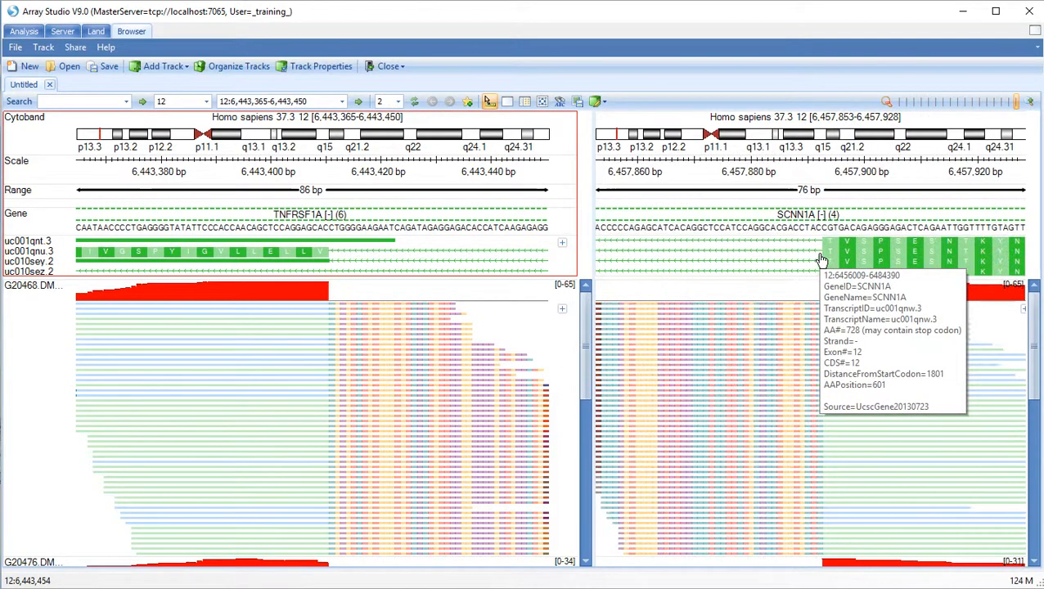
# Step: Enable Show Read Sequence so fusion reads display their bases around the junction
pyautogui.rightClick(33, 285)
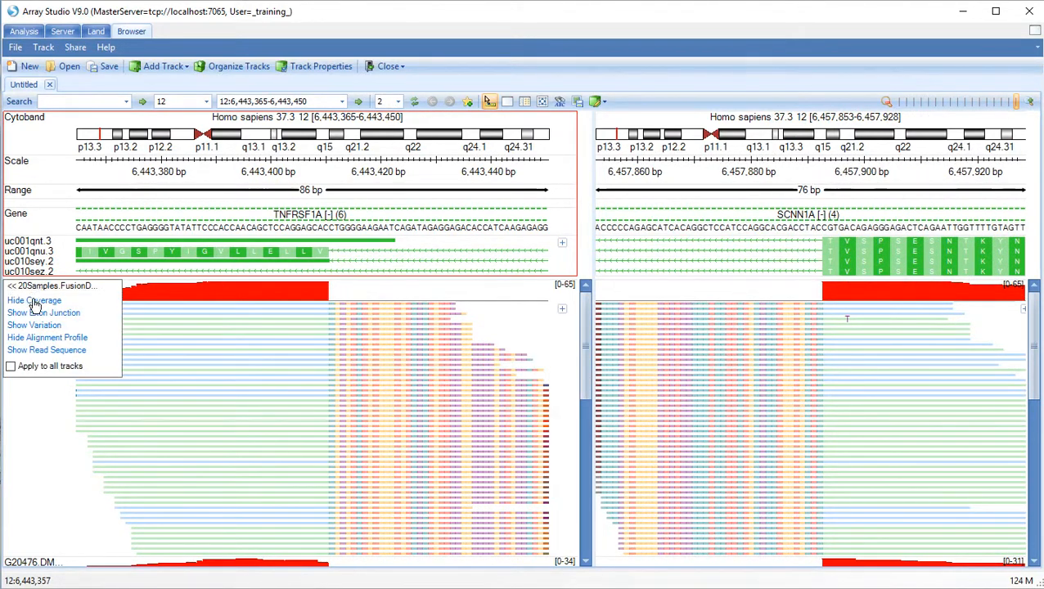
pyautogui.click(46, 350)
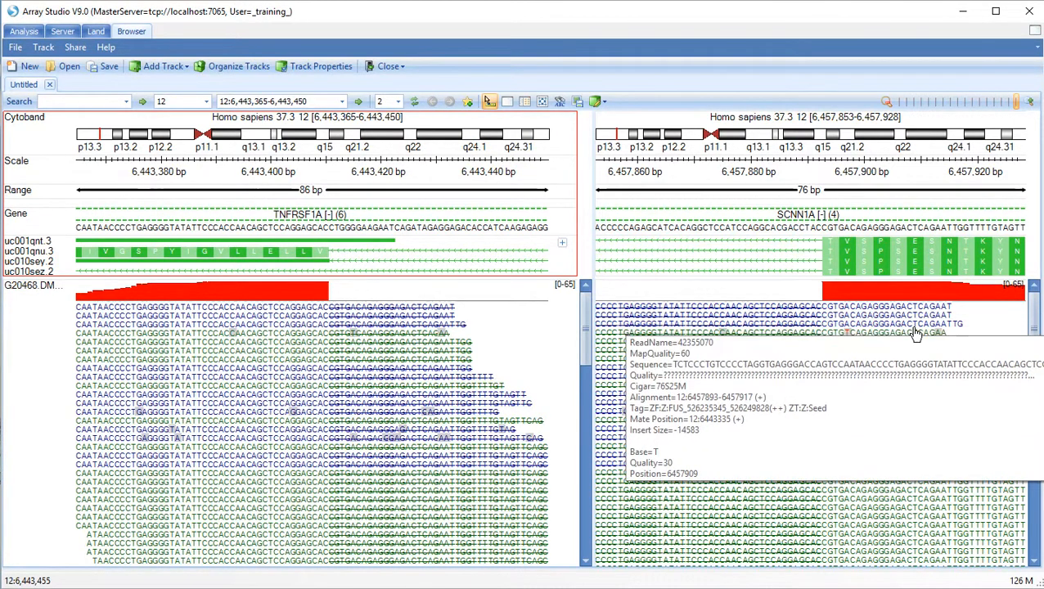
pyautogui.moveTo(907, 319)
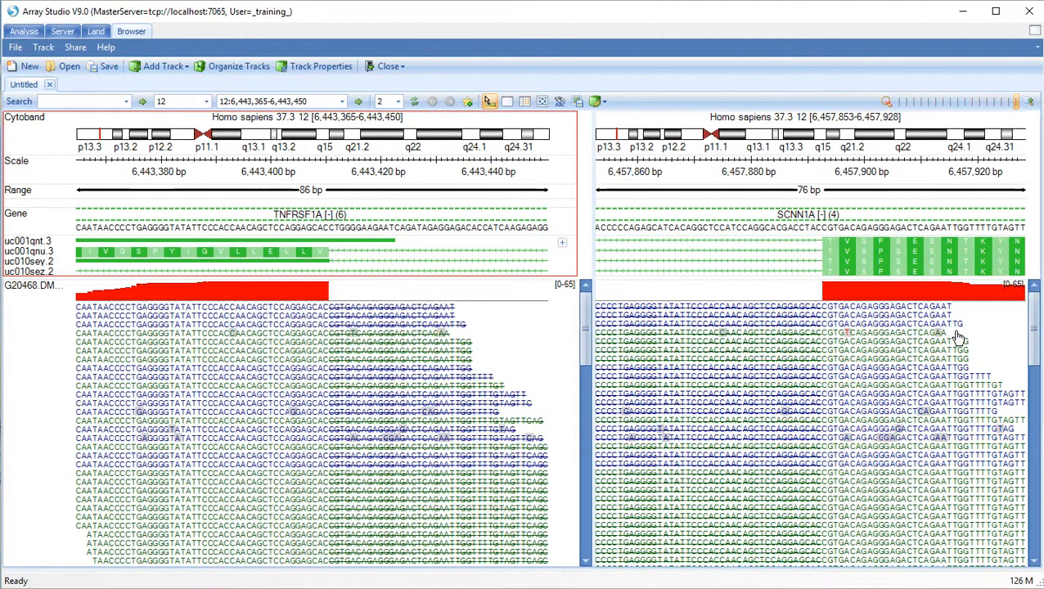
pyautogui.moveTo(956, 321)
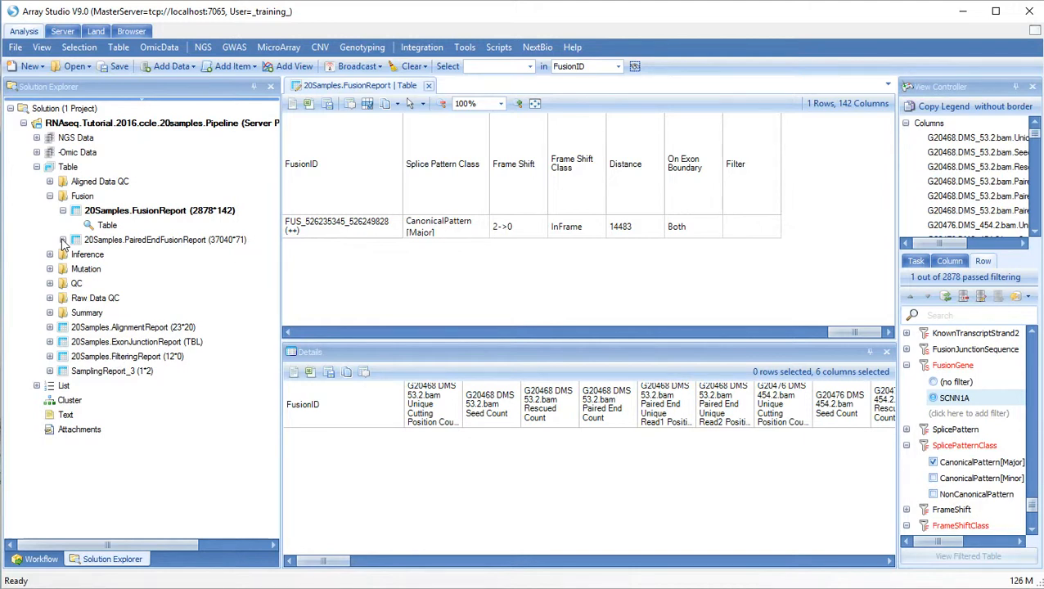
# Step: Open the 20Samples.PairedEndFusionReport Table view (37040 rows, 71 columns)
pyautogui.click(64, 239)
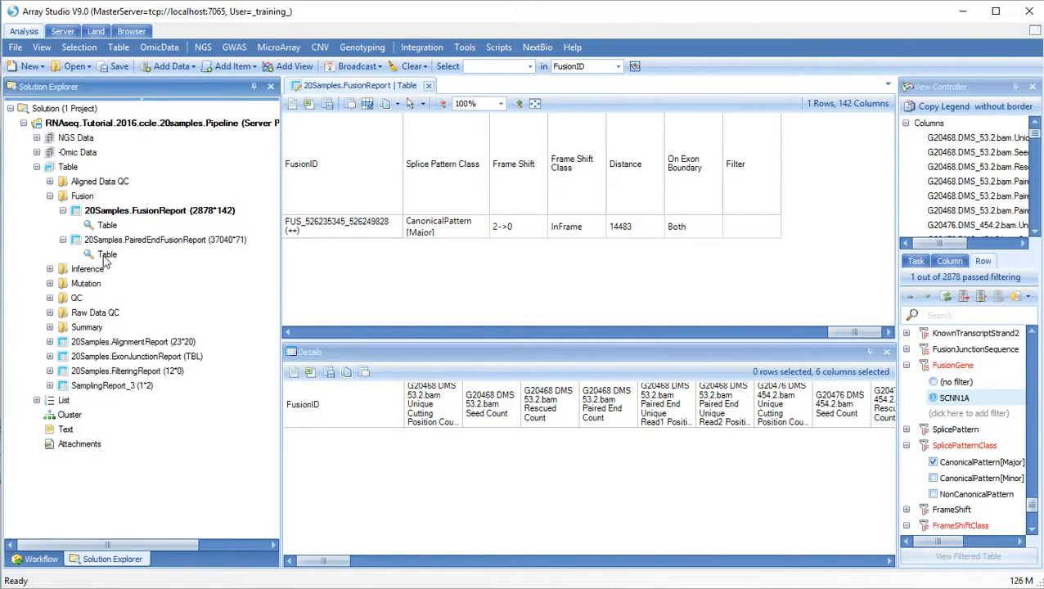
pyautogui.doubleClick(108, 255)
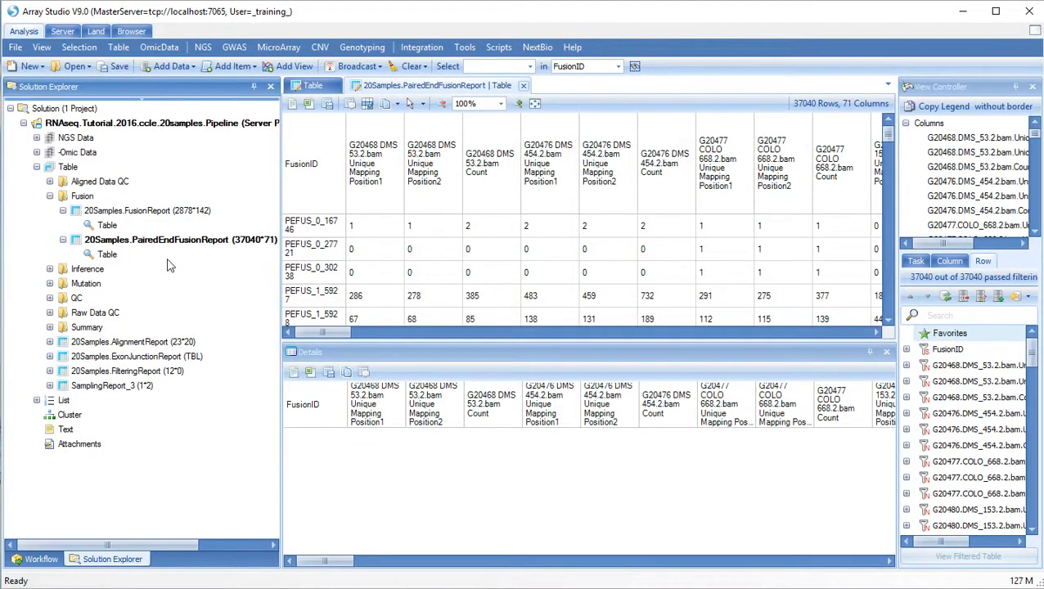
# Step: Select the first unique mapping position column and browse down the paired-end fusions
pyautogui.click(314, 226)
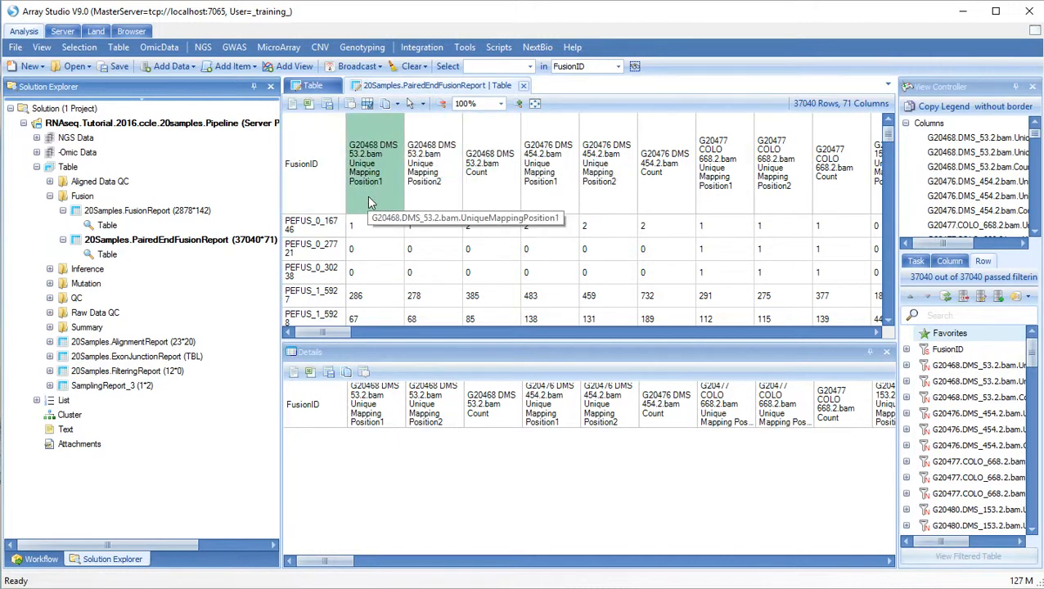
pyautogui.moveTo(432, 164)
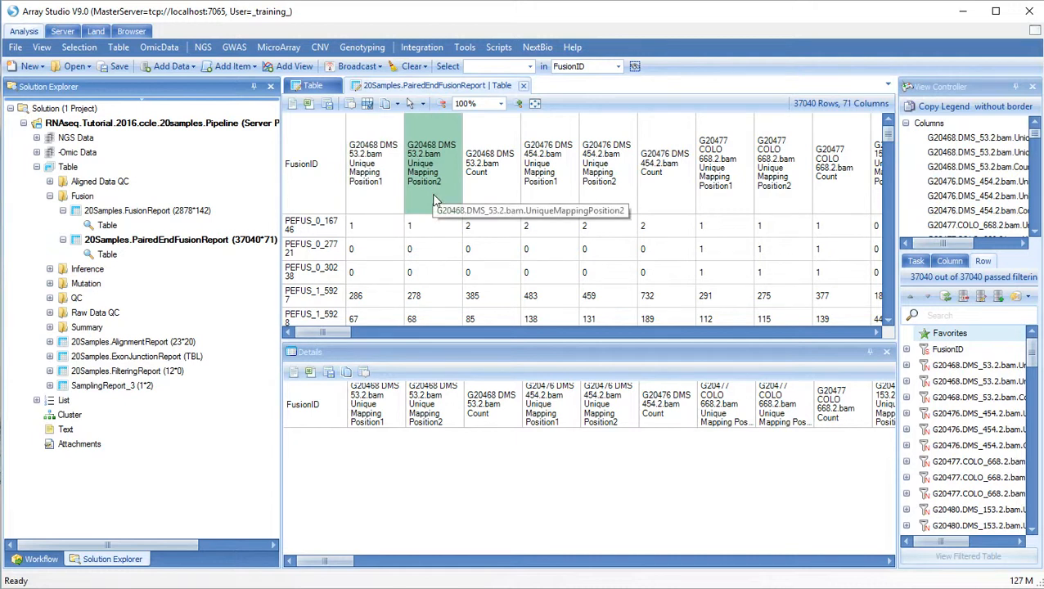
pyautogui.moveTo(478, 294)
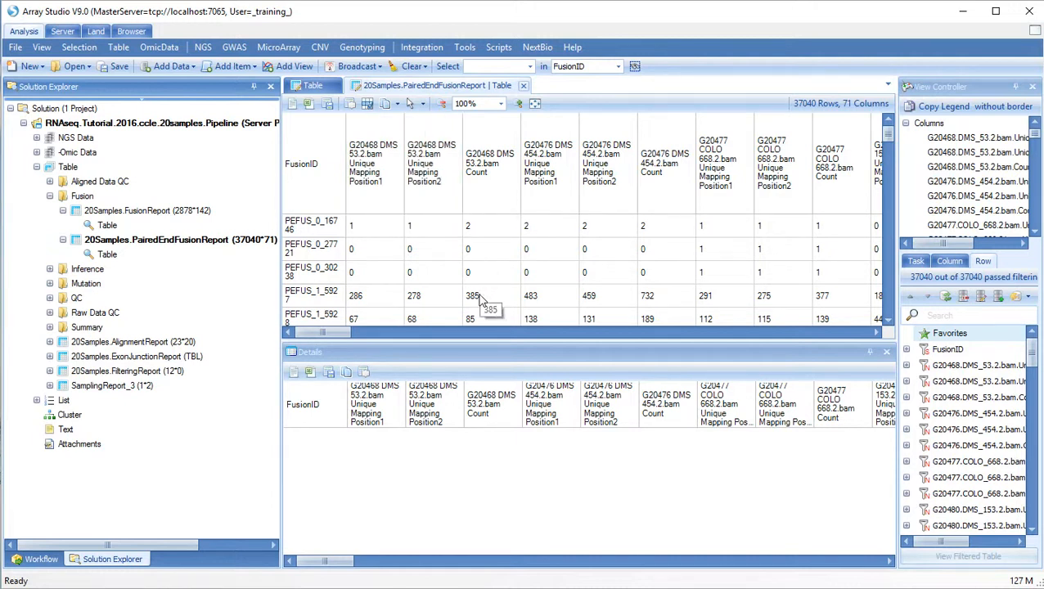
pyautogui.click(311, 226)
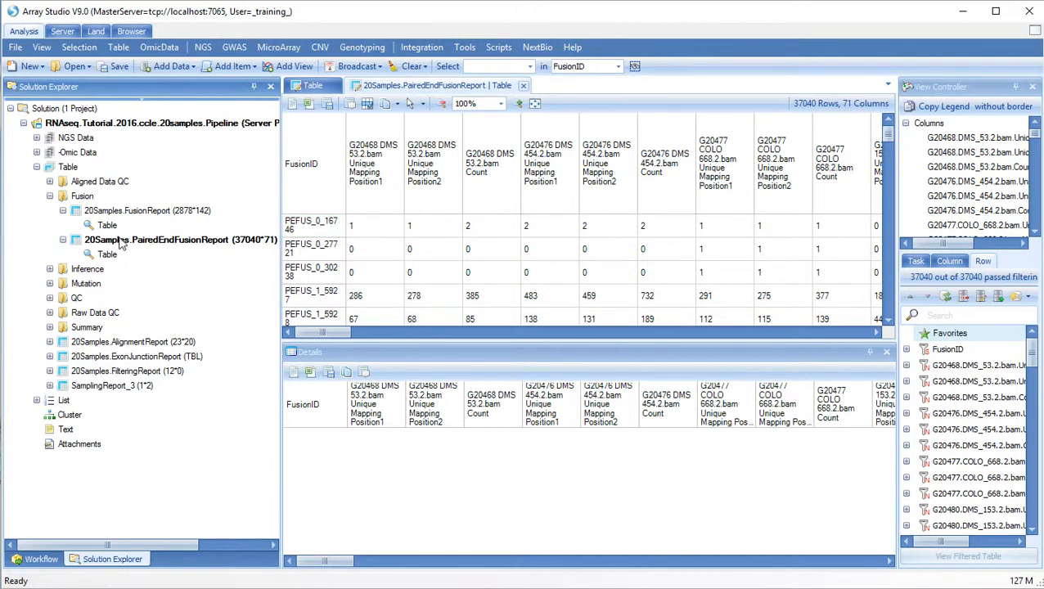
pyautogui.click(314, 164)
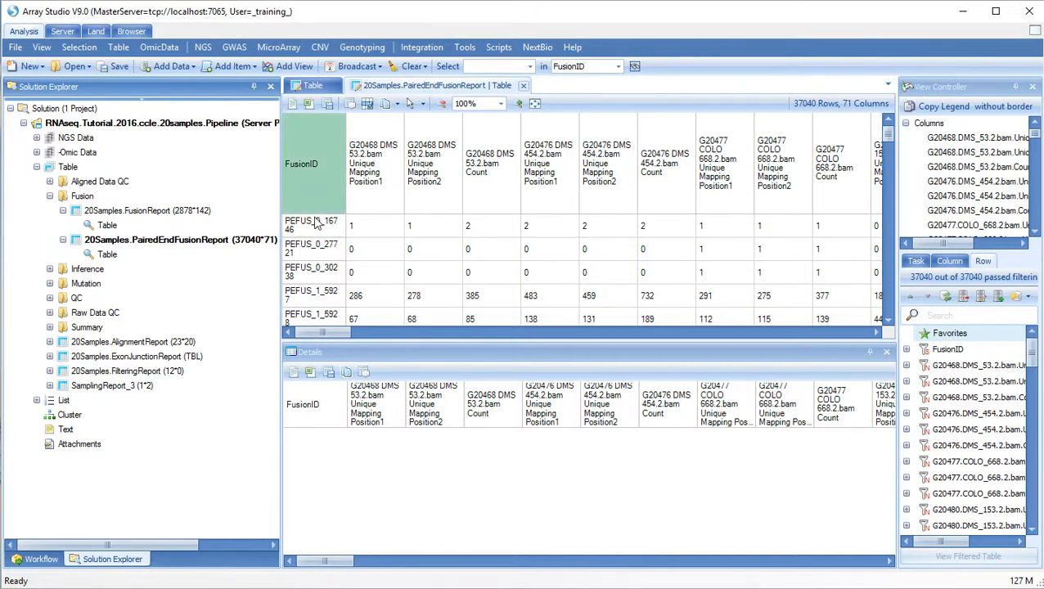
pyautogui.click(311, 226)
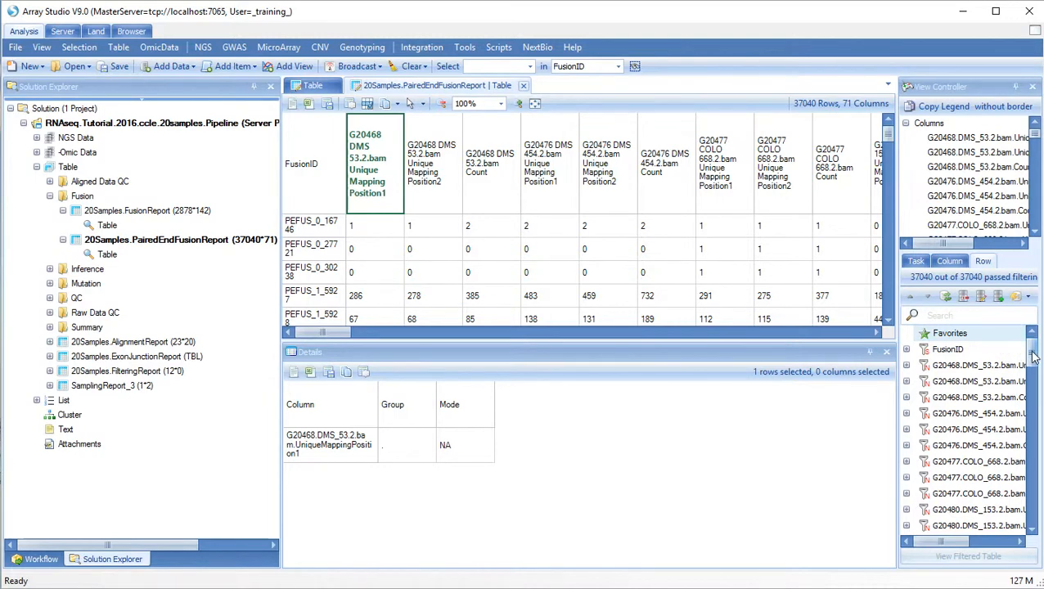
pyautogui.scroll(-3)
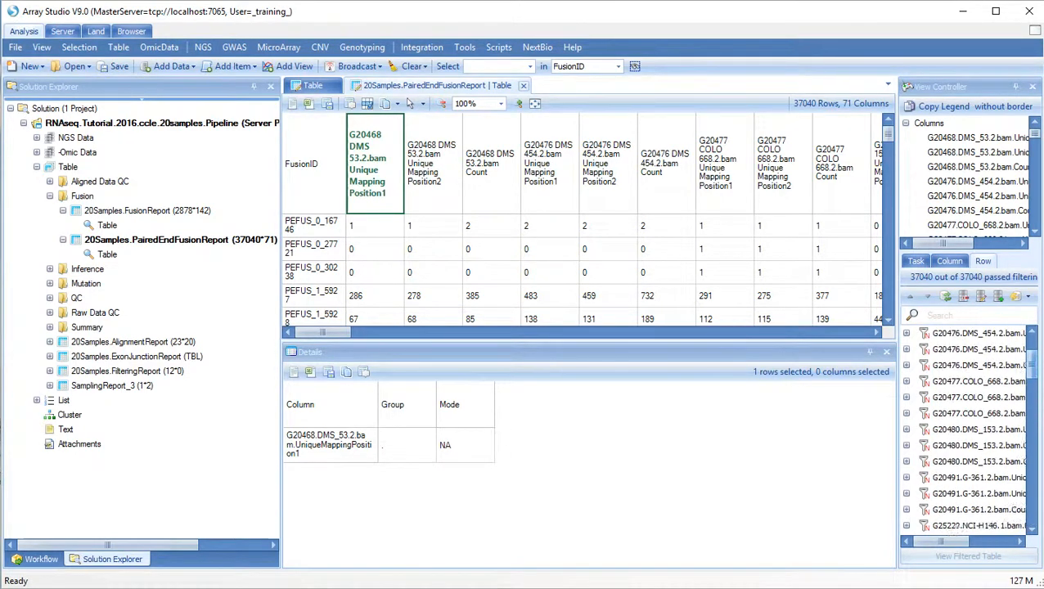